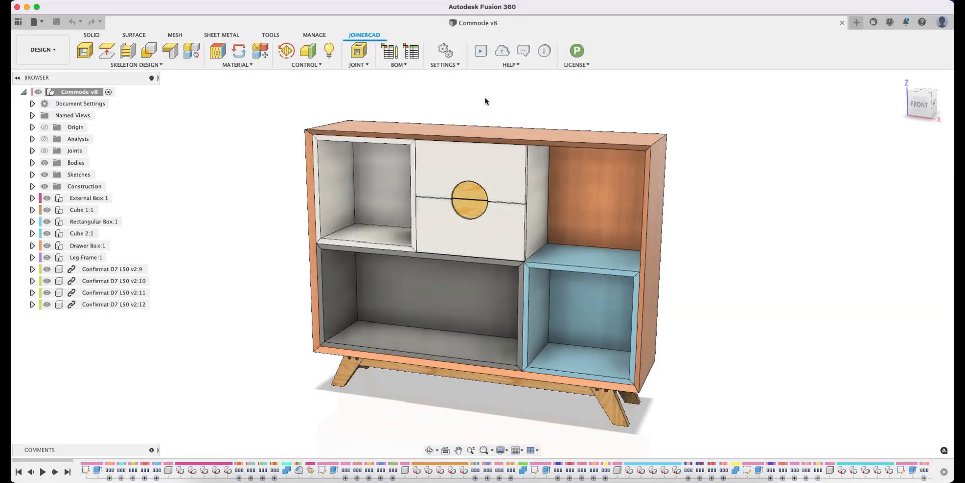
{"action": "mouse_move", "coordinate": [411, 52]}
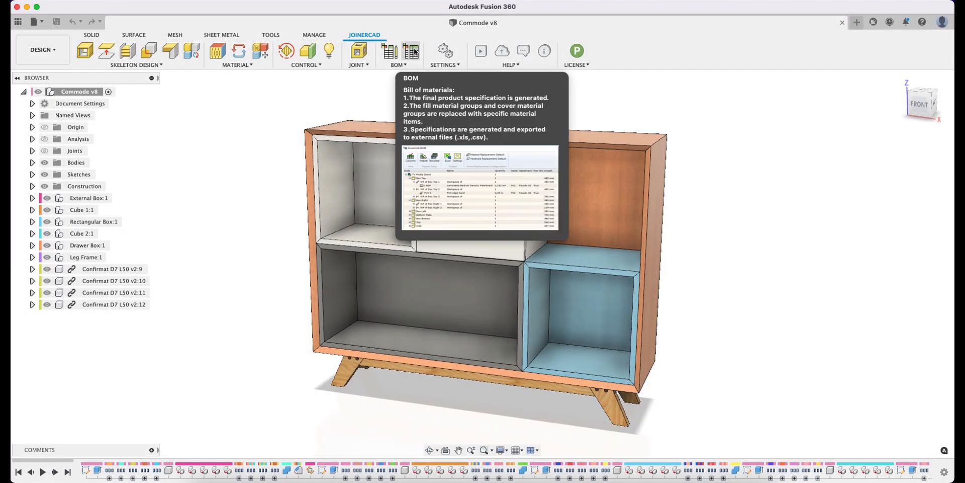
Step: Generate the Commode v8 bill of materials and open it in the web BOM app
{"action": "left_click", "coordinate": [397, 50]}
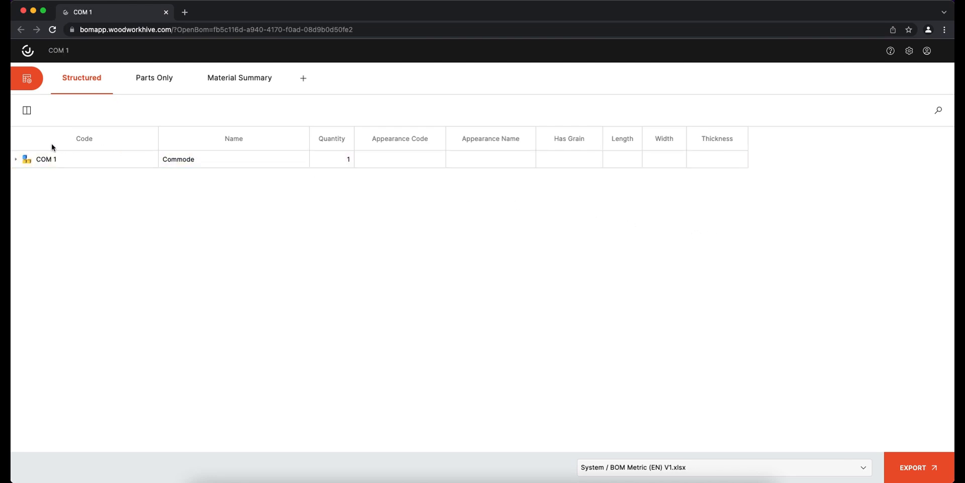
Step: Expand COM 1, External Box, Drawer Assembly and DR_Panel 1 to show LMDF and PVC edge band workpieces
{"action": "left_click", "coordinate": [46, 159]}
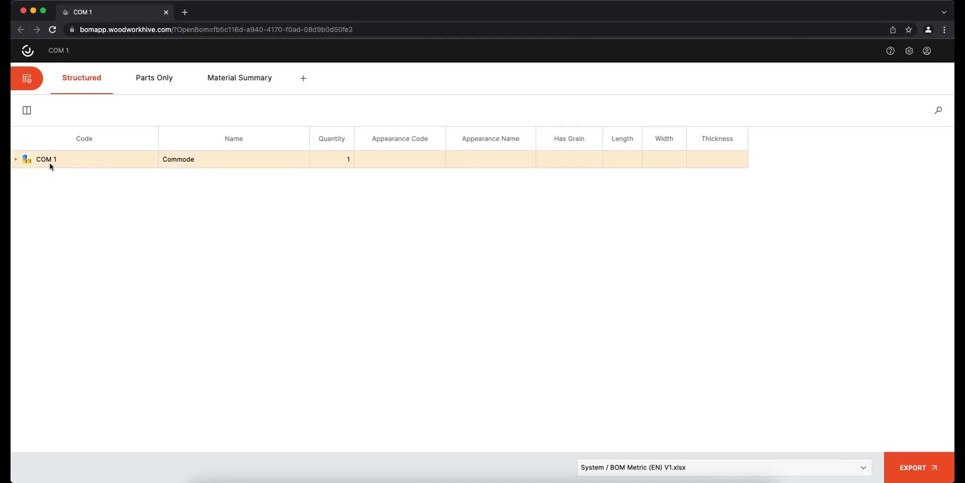
{"action": "left_click", "coordinate": [16, 159]}
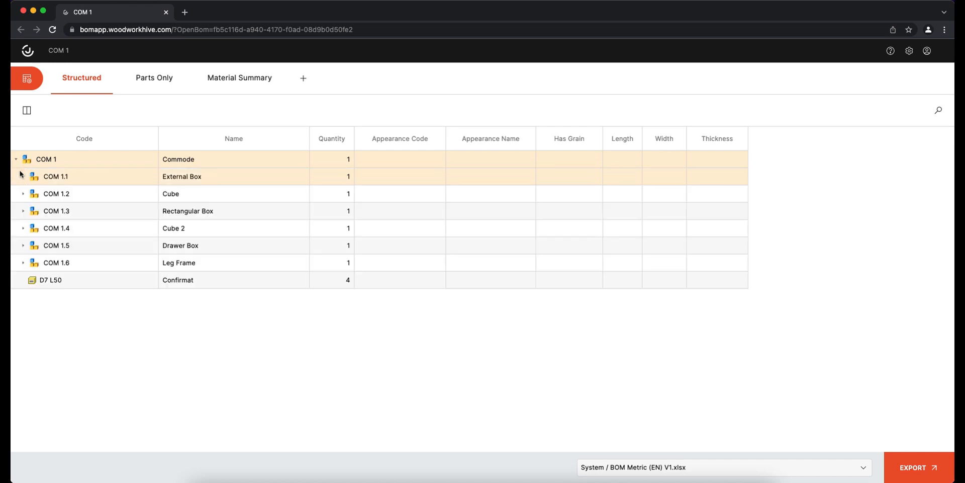
{"action": "left_click", "coordinate": [22, 176]}
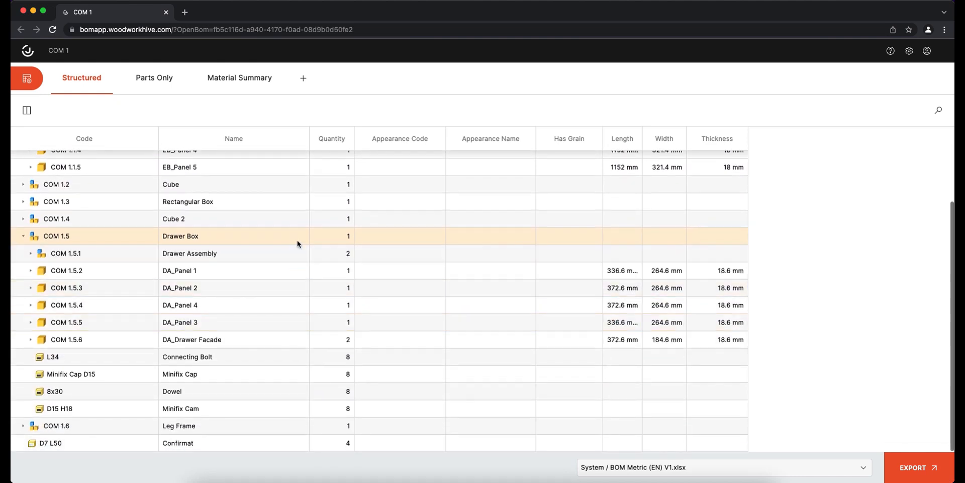
{"action": "left_click", "coordinate": [30, 253]}
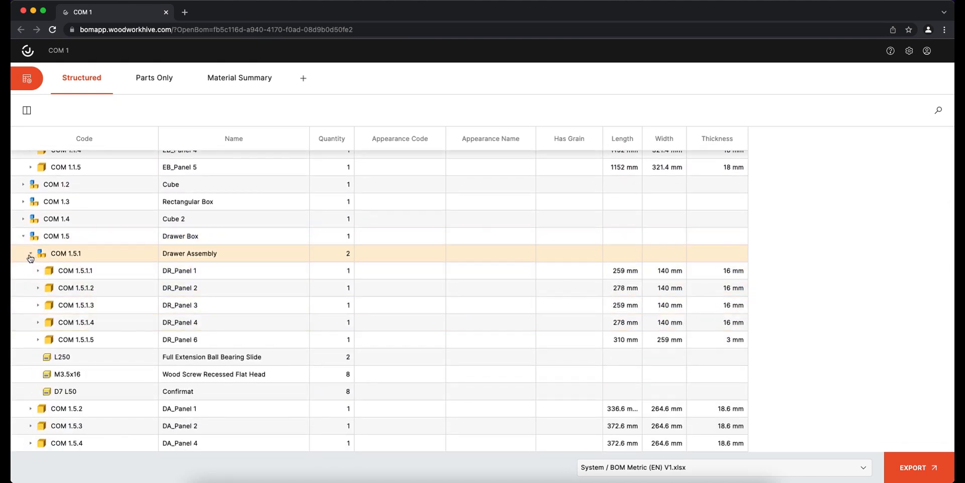
{"action": "left_click", "coordinate": [38, 271]}
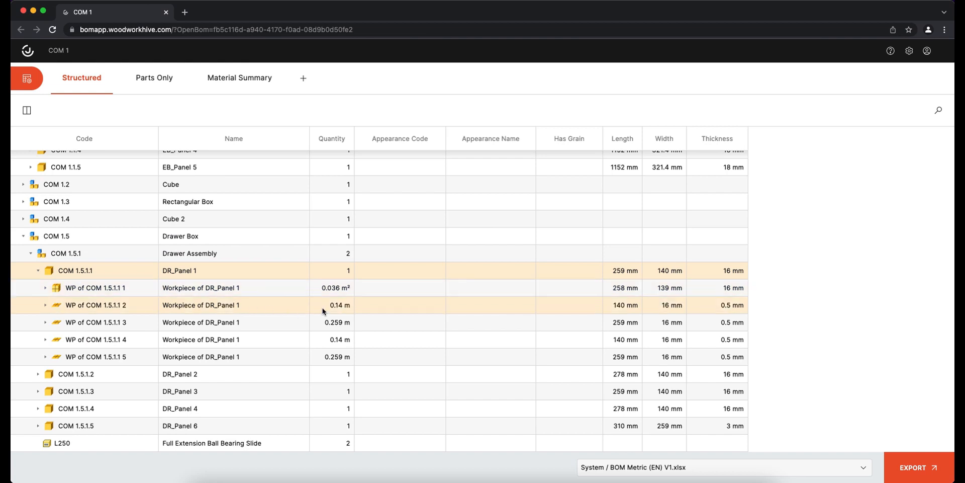
{"action": "mouse_move", "coordinate": [49, 288]}
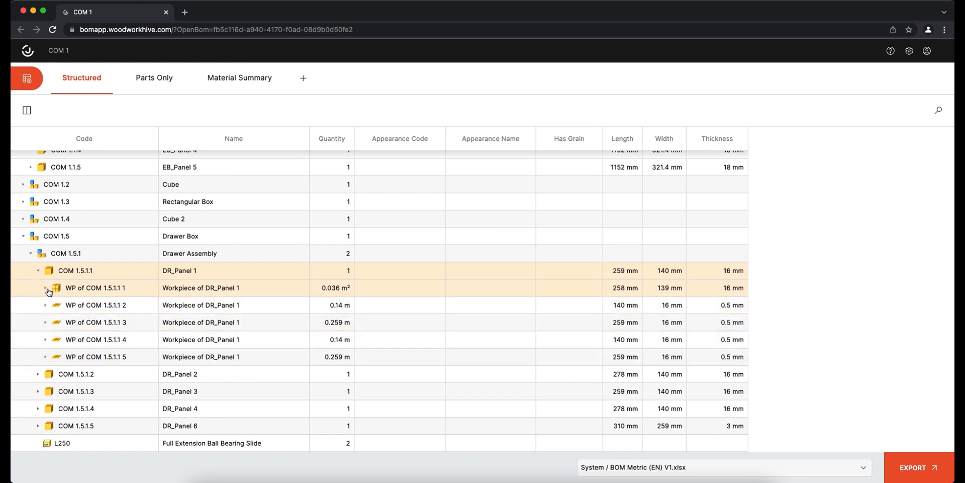
{"action": "left_click", "coordinate": [49, 287]}
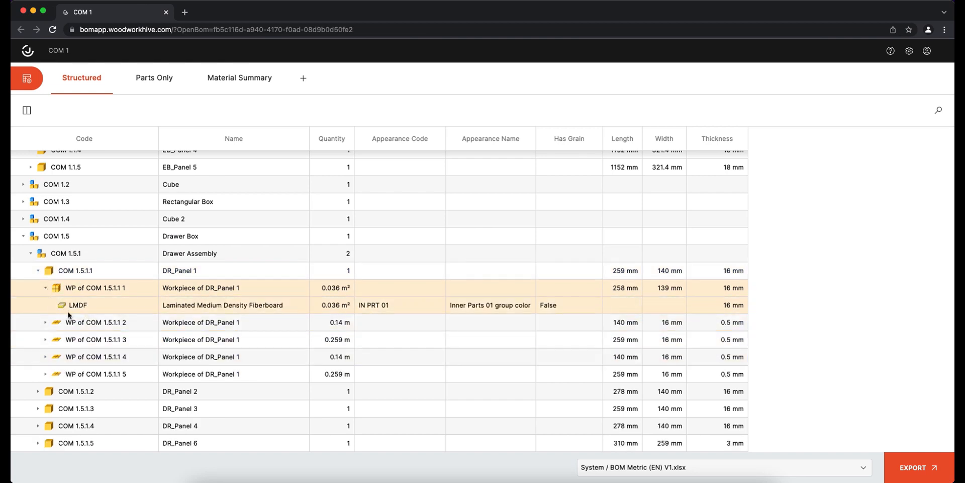
{"action": "left_click", "coordinate": [44, 322]}
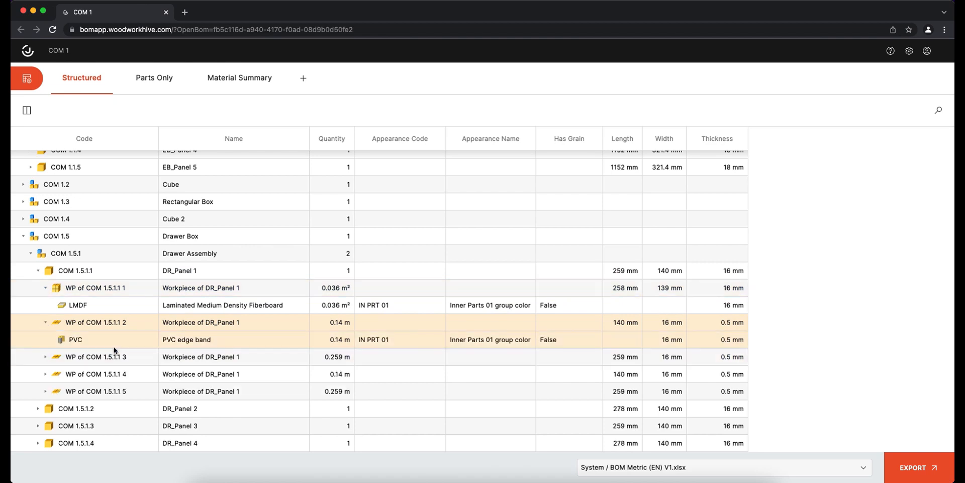
{"action": "scroll", "scroll_direction": "up", "scroll_amount": 3}
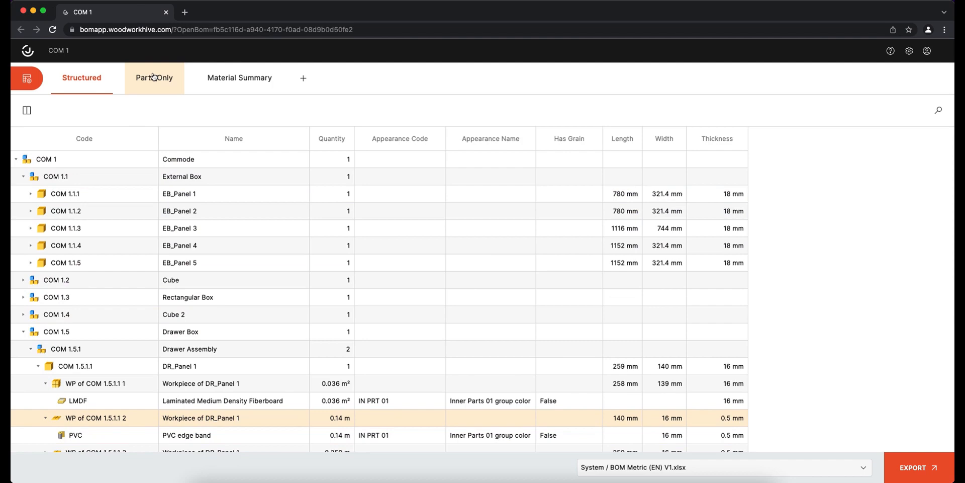
{"action": "left_click", "coordinate": [153, 78]}
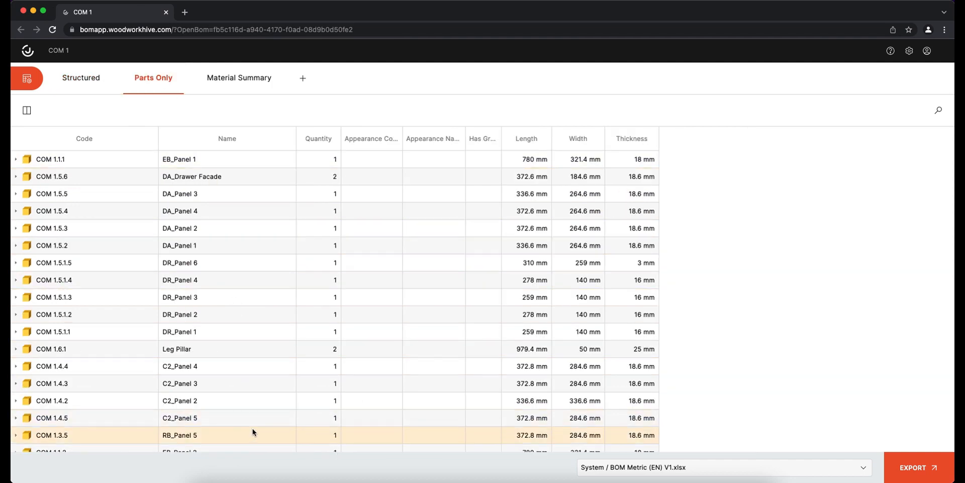
{"action": "scroll", "scroll_direction": "down", "scroll_amount": 3}
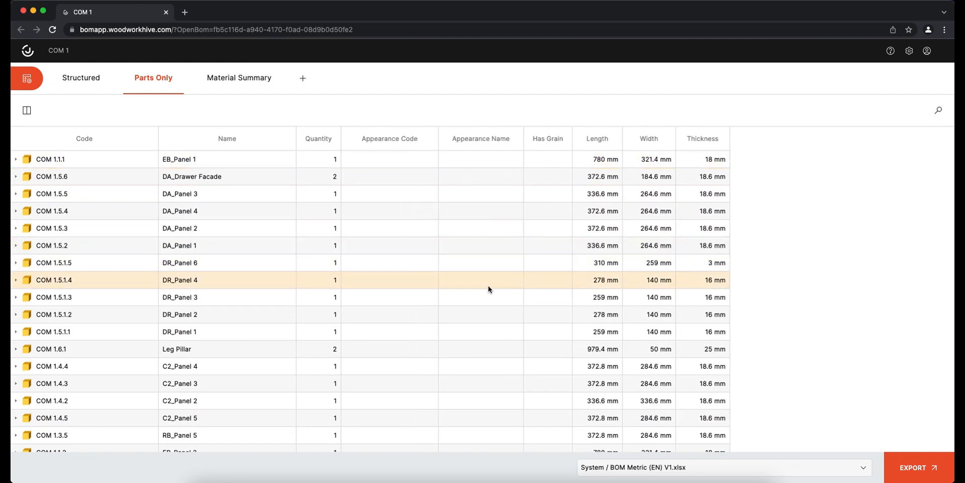
{"action": "left_click", "coordinate": [239, 77]}
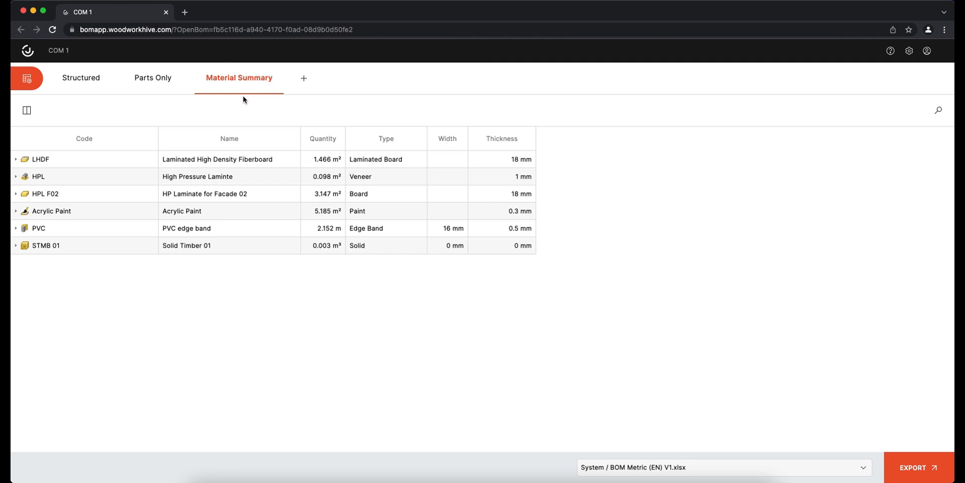
{"action": "left_click", "coordinate": [187, 244]}
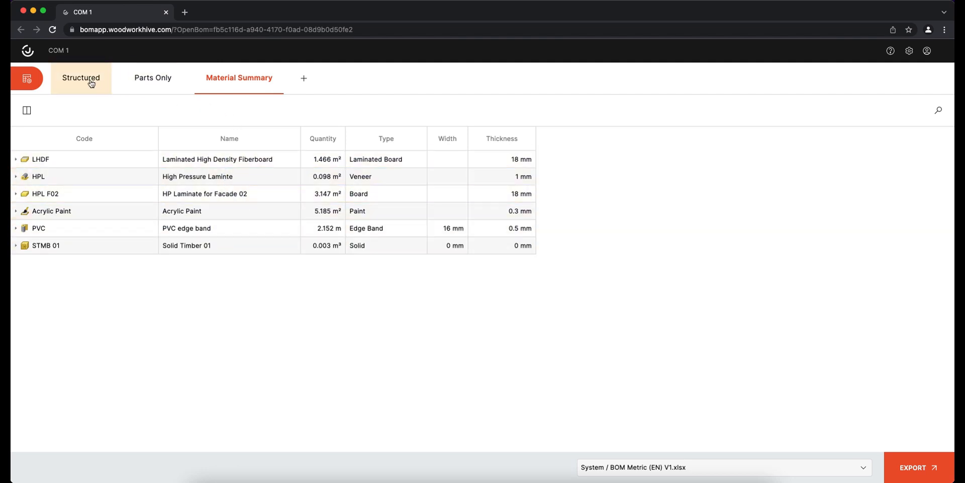
{"action": "left_click", "coordinate": [80, 78]}
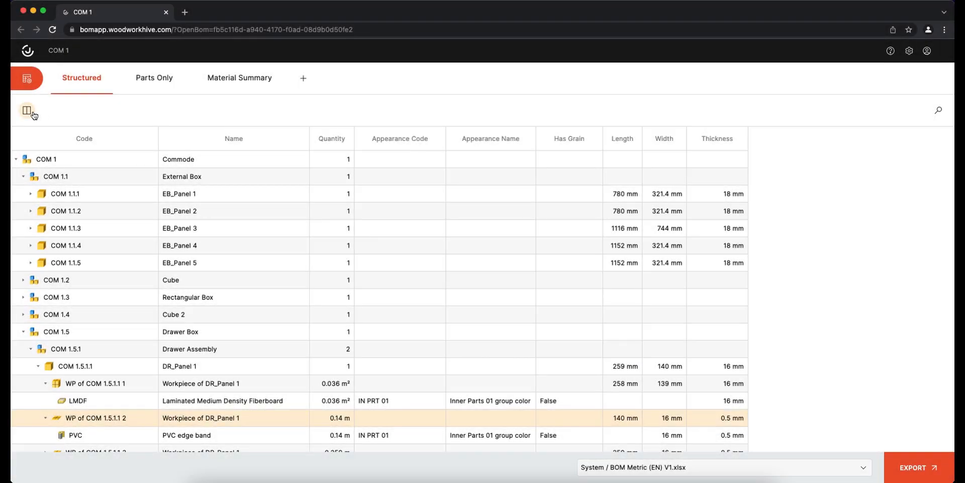
Step: Add a 'Type' column keyed to {Item.Type} to the structured BOM table
{"action": "left_click", "coordinate": [26, 111]}
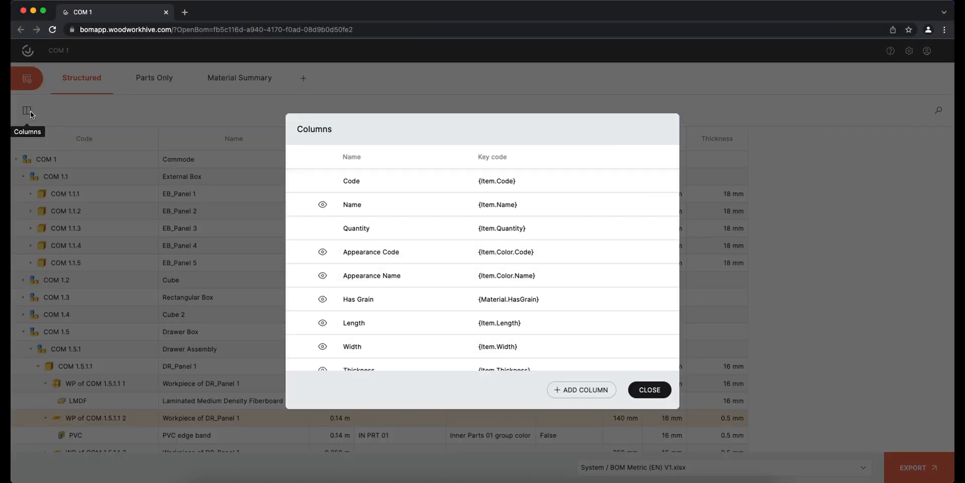
{"action": "mouse_move", "coordinate": [581, 389]}
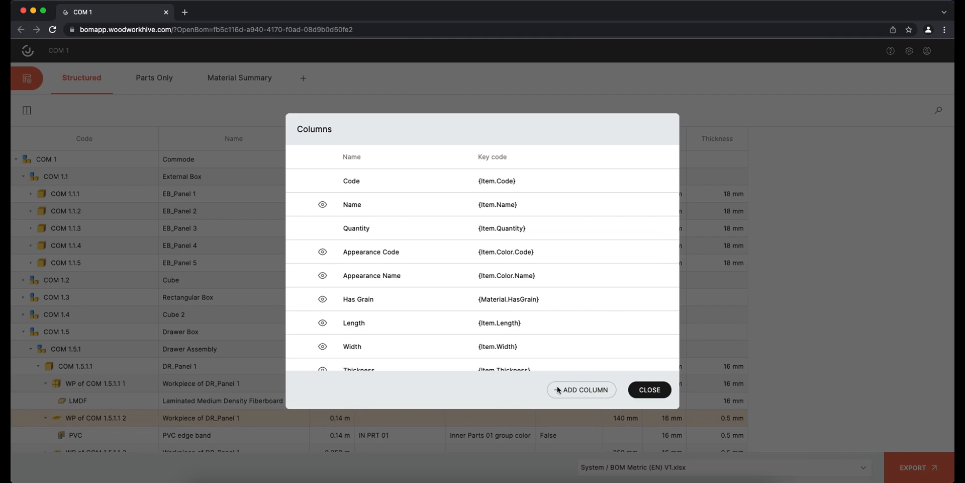
{"action": "left_click", "coordinate": [580, 389]}
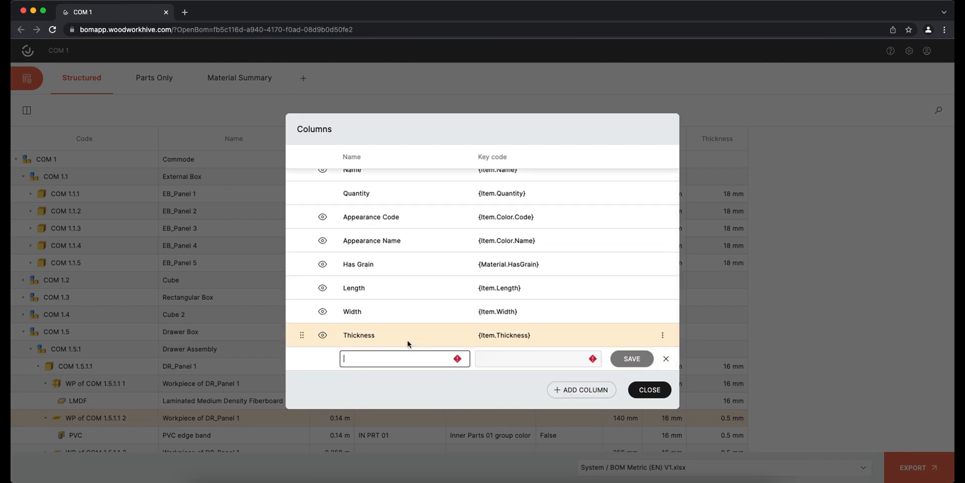
{"action": "type", "text": "Type"}
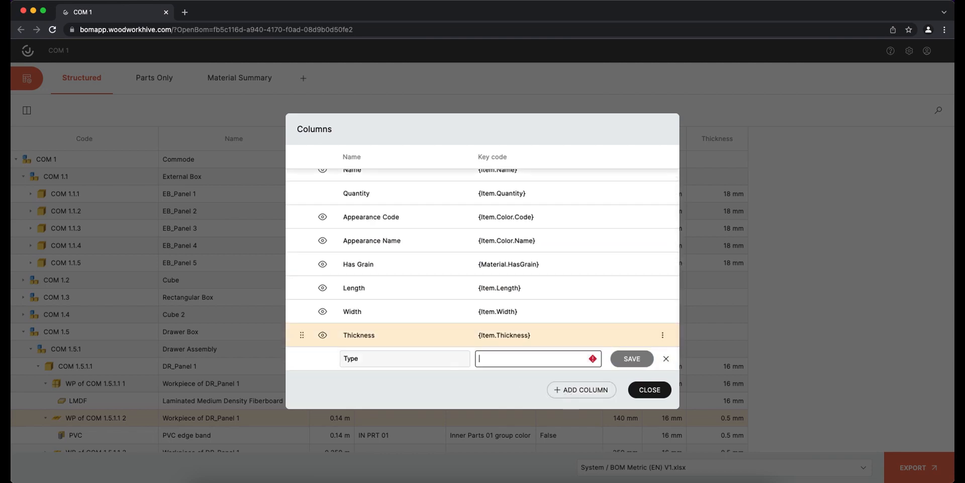
{"action": "type", "text": "{It"}
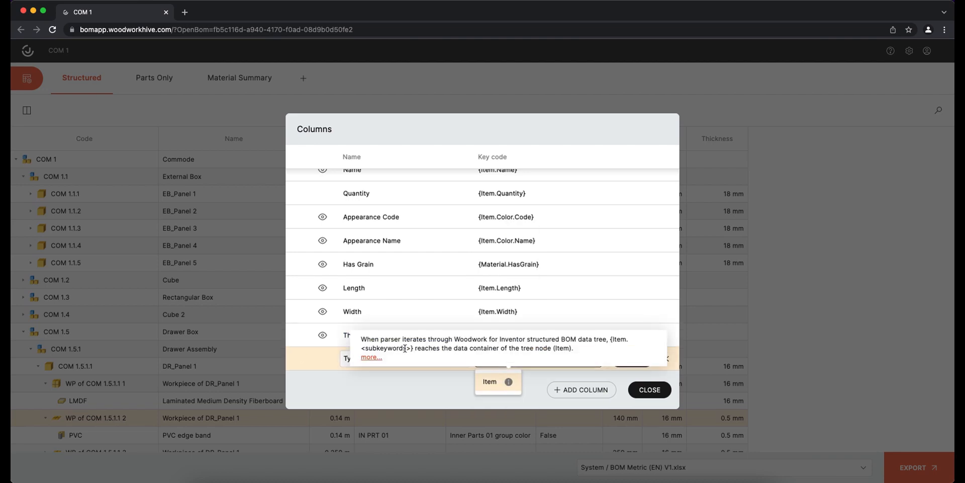
{"action": "mouse_move", "coordinate": [435, 357]}
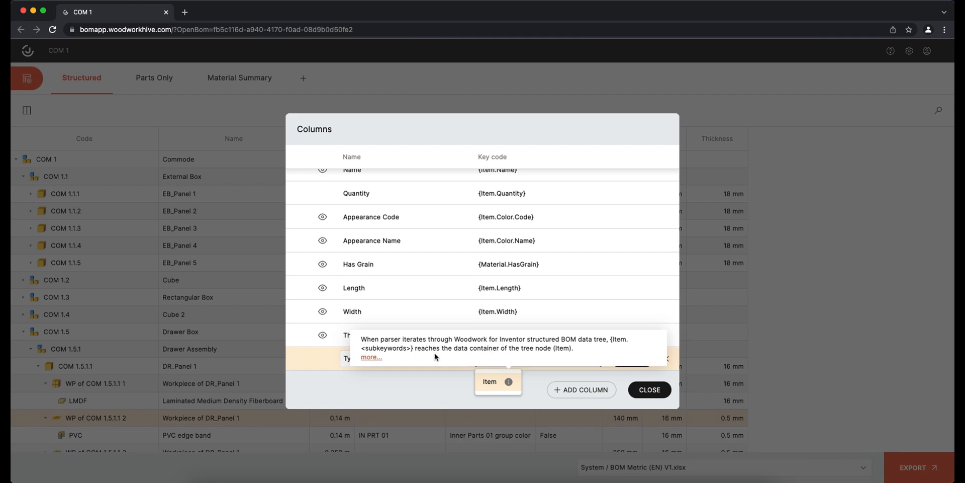
{"action": "left_click", "coordinate": [370, 357]}
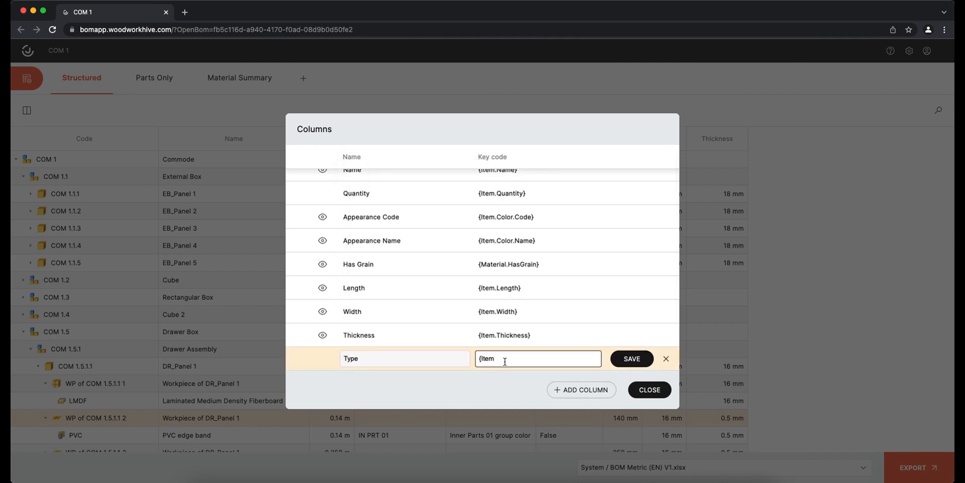
{"action": "type", "text": "."}
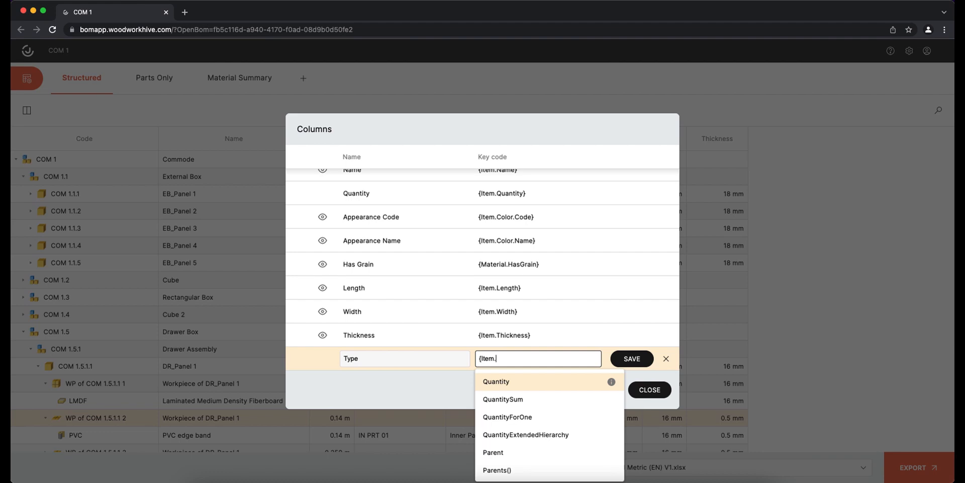
{"action": "type", "text": "Ty"}
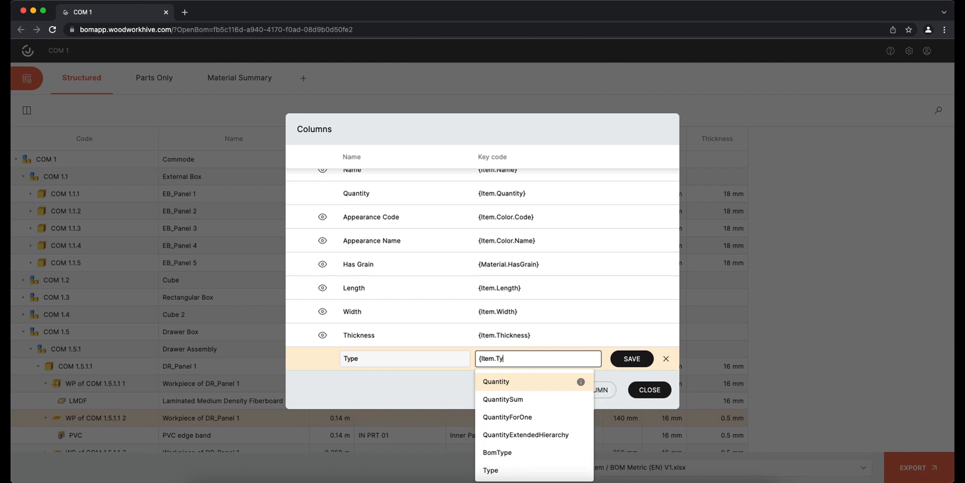
{"action": "type", "text": "pe}"}
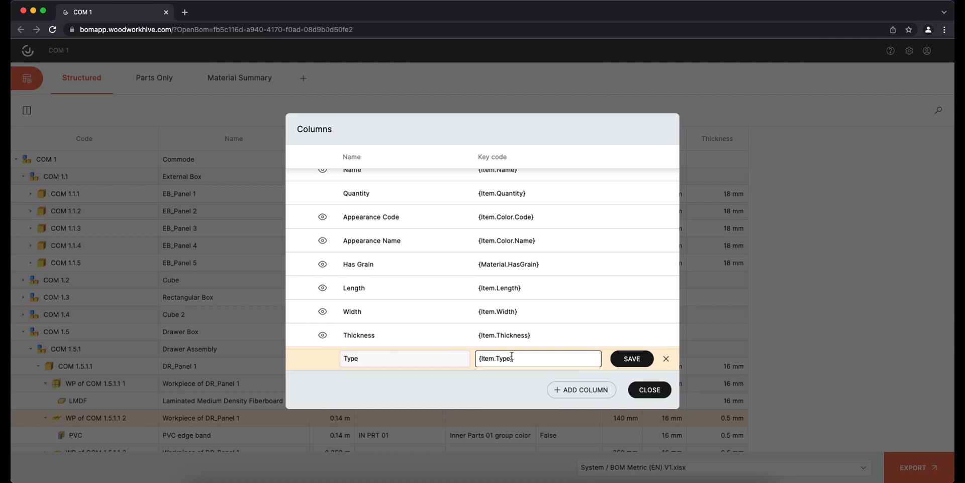
{"action": "left_click", "coordinate": [630, 359]}
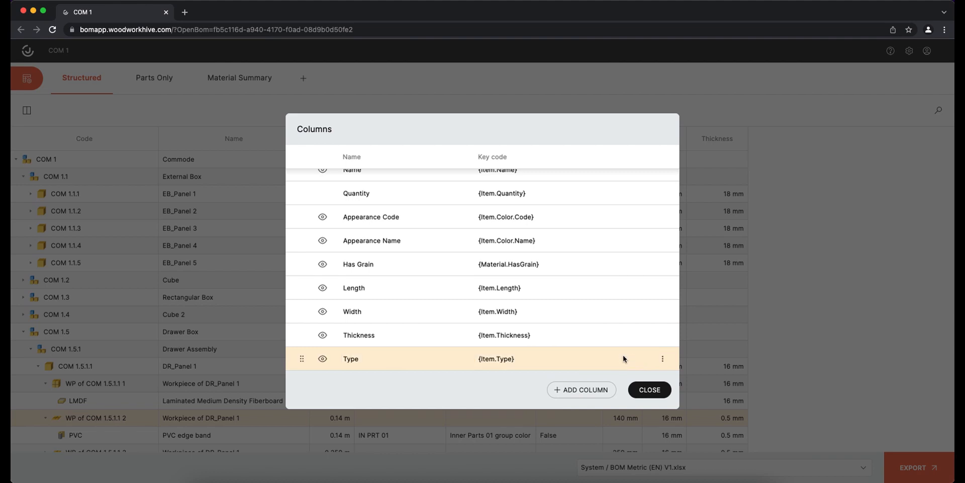
{"action": "mouse_move", "coordinate": [649, 389]}
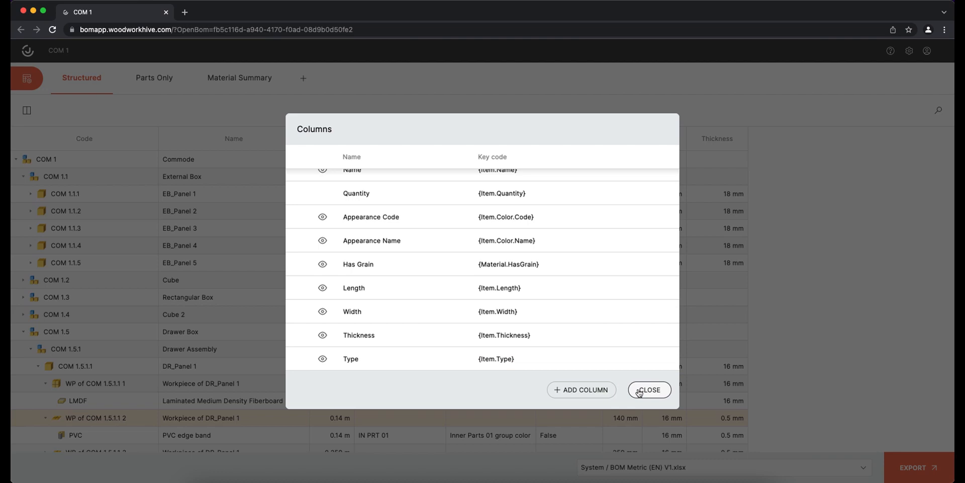
{"action": "left_click", "coordinate": [648, 390]}
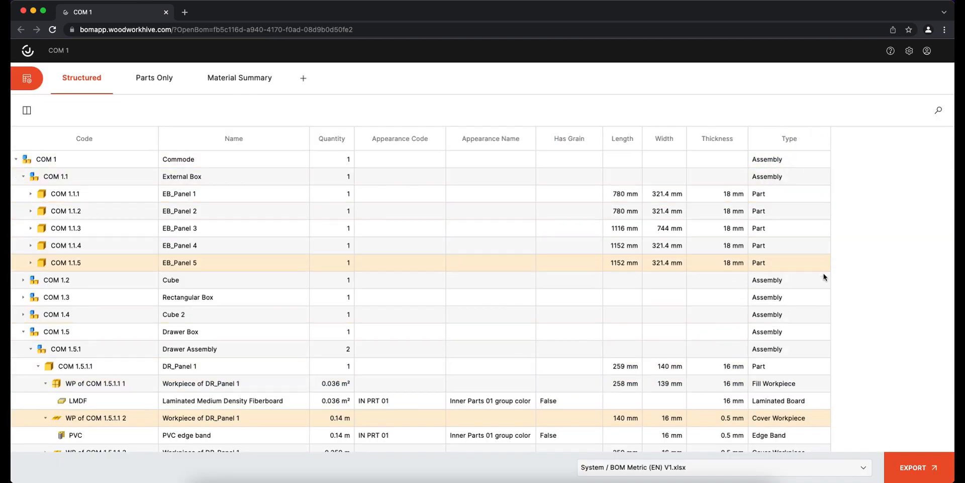
{"action": "scroll", "scroll_direction": "down", "scroll_amount": 3}
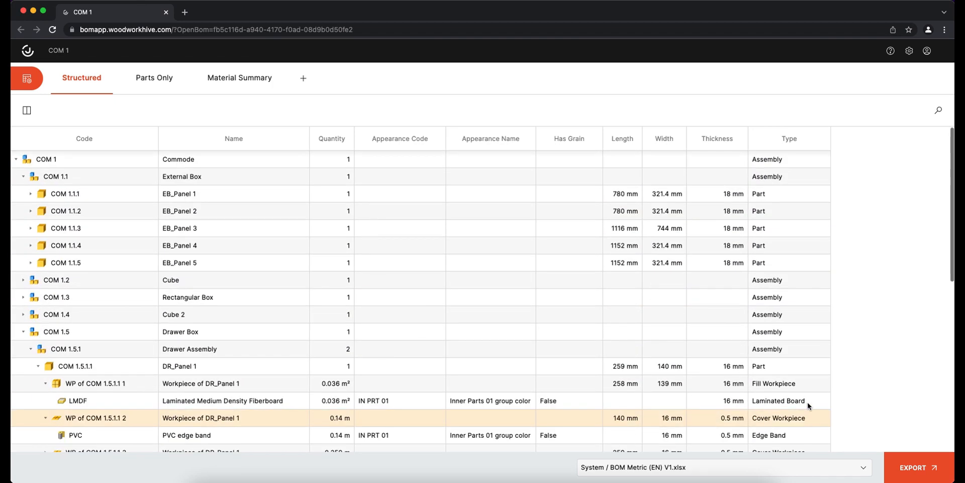
{"action": "mouse_move", "coordinate": [40, 117]}
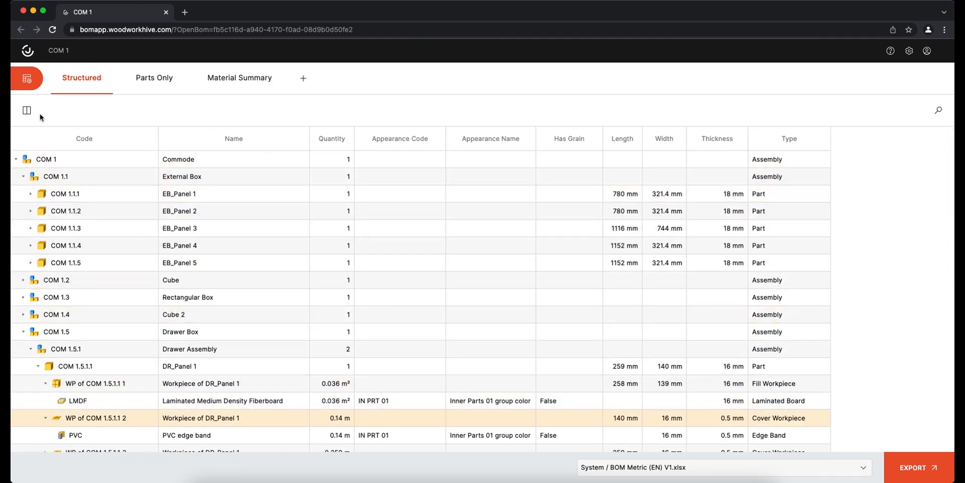
Step: Reorder the Type column to sit after Appearance Name, before Has Grain
{"action": "left_click", "coordinate": [27, 110]}
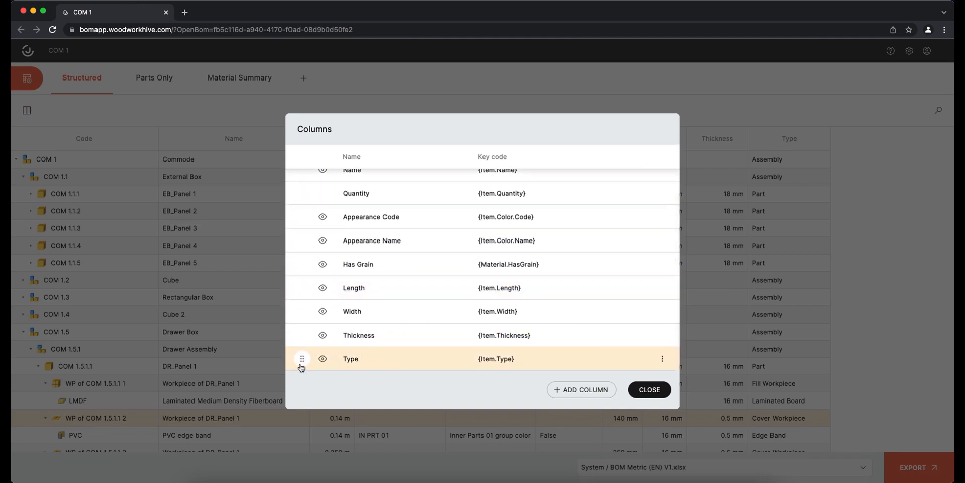
{"action": "left_click_drag", "start_coordinate": [302, 358], "coordinate": [301, 265]}
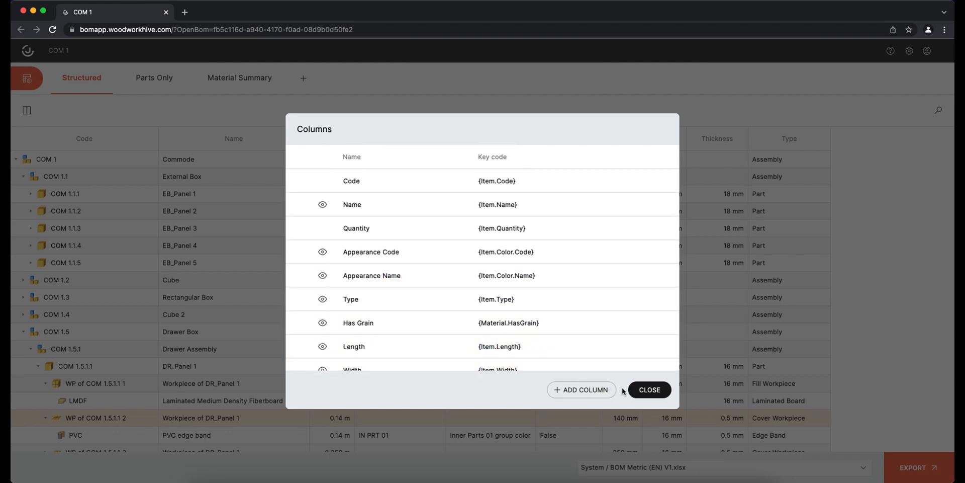
{"action": "left_click", "coordinate": [649, 390]}
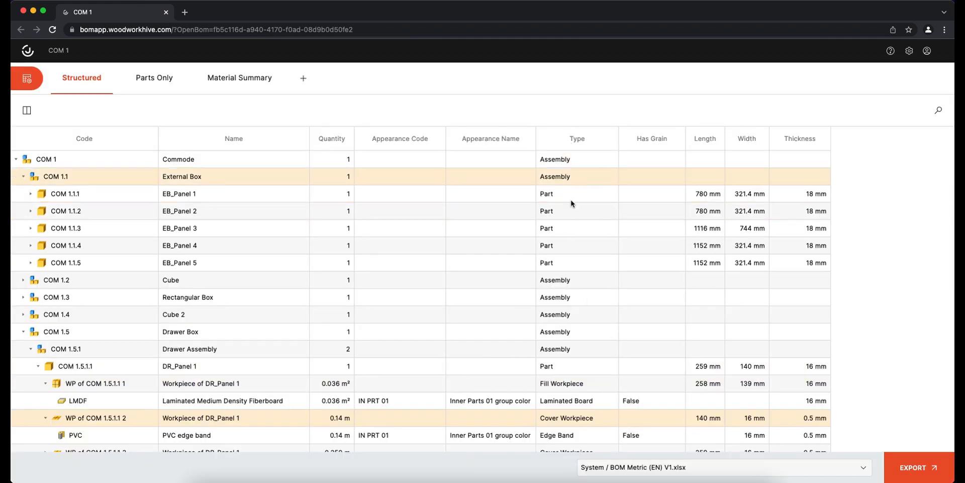
{"action": "left_click", "coordinate": [187, 297]}
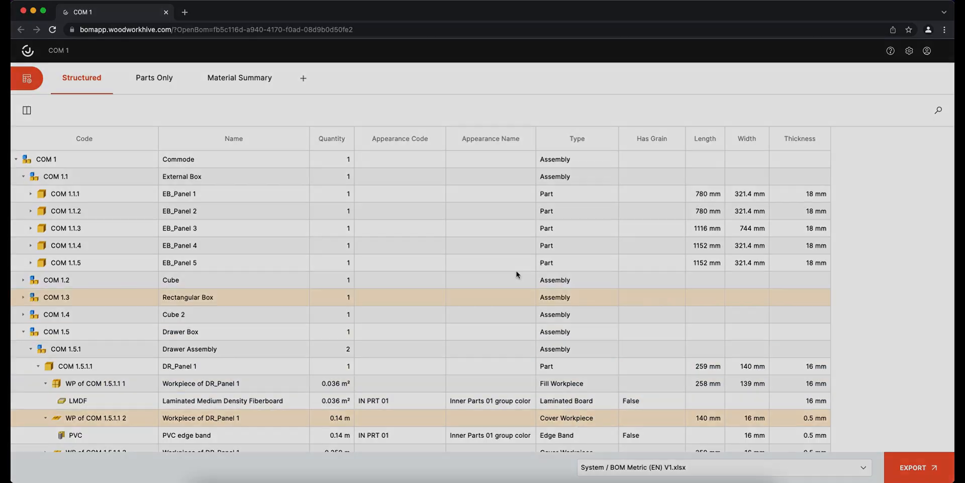
{"action": "mouse_move", "coordinate": [140, 102]}
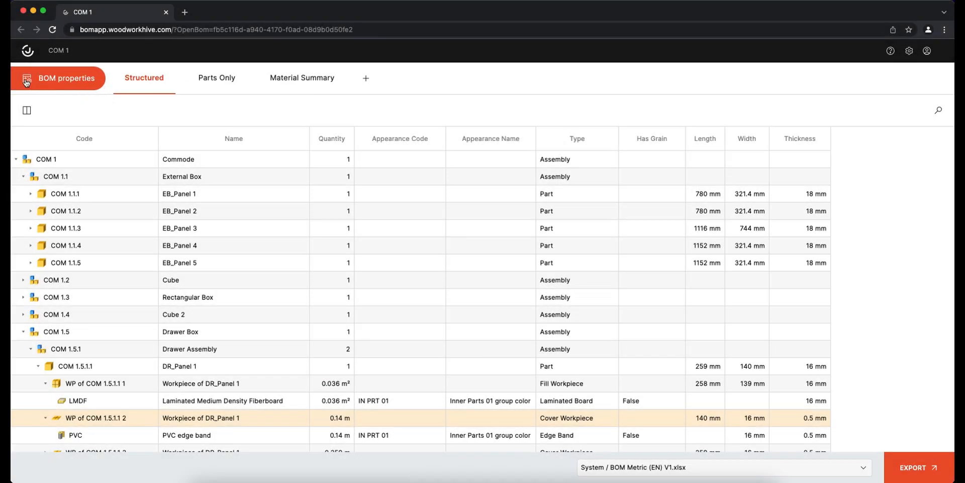
Step: Create a custom Text header property 'Man. Status' with keyword ManStatus
{"action": "left_click", "coordinate": [60, 79]}
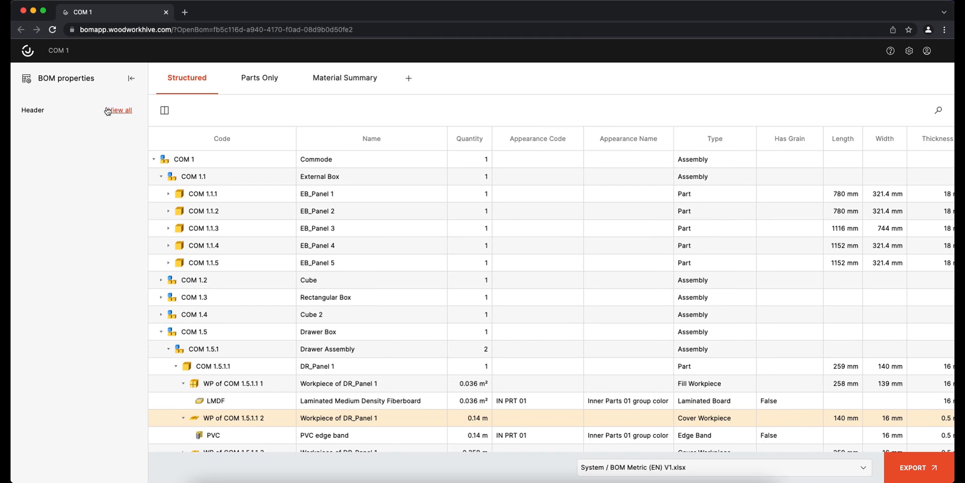
{"action": "left_click", "coordinate": [123, 109]}
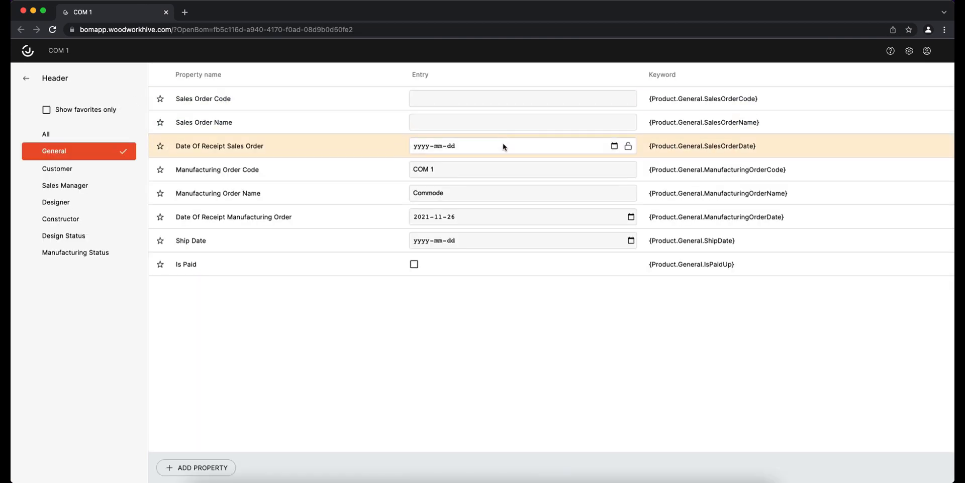
{"action": "left_click", "coordinate": [505, 169]}
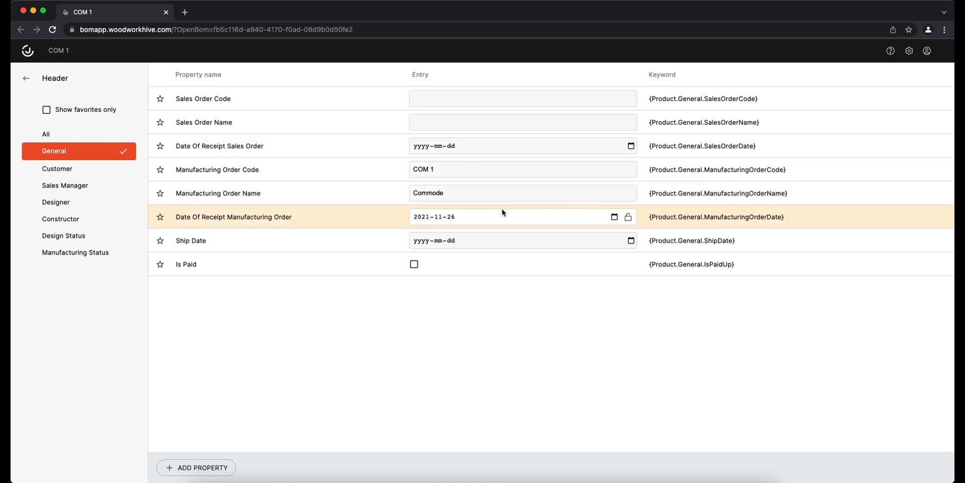
{"action": "mouse_move", "coordinate": [493, 240]}
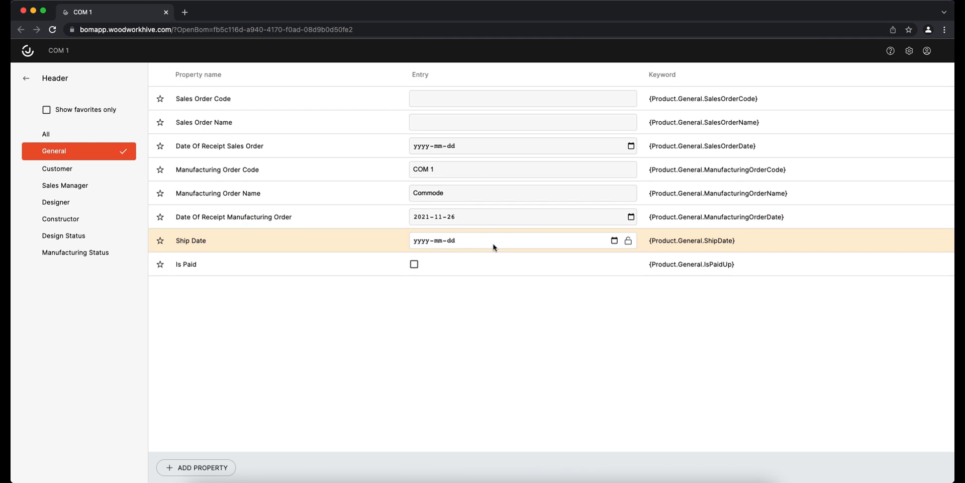
{"action": "mouse_move", "coordinate": [482, 264]}
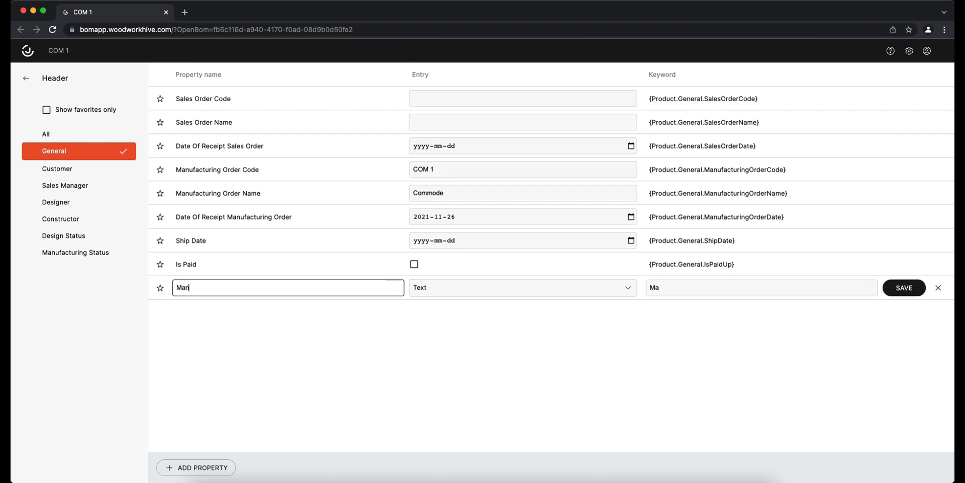
{"action": "type", "text": ". Status"}
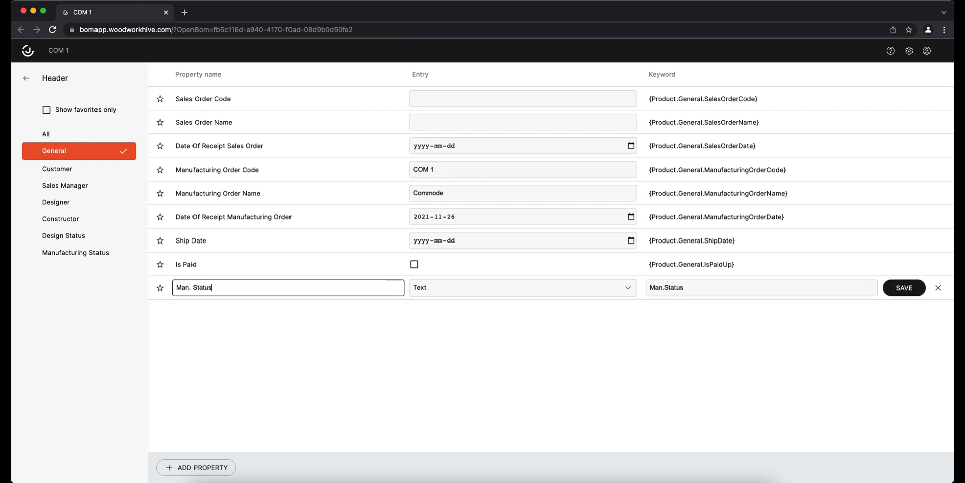
{"action": "left_click", "coordinate": [522, 288]}
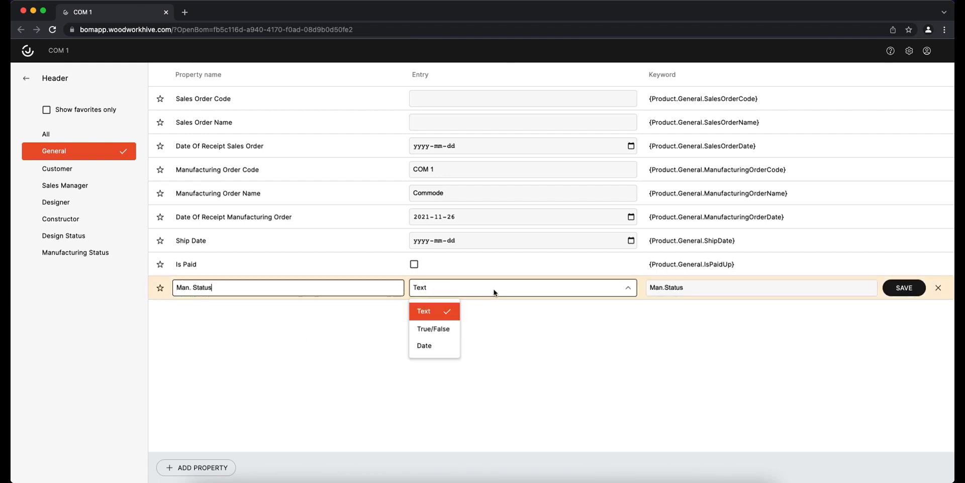
{"action": "mouse_move", "coordinate": [474, 307]}
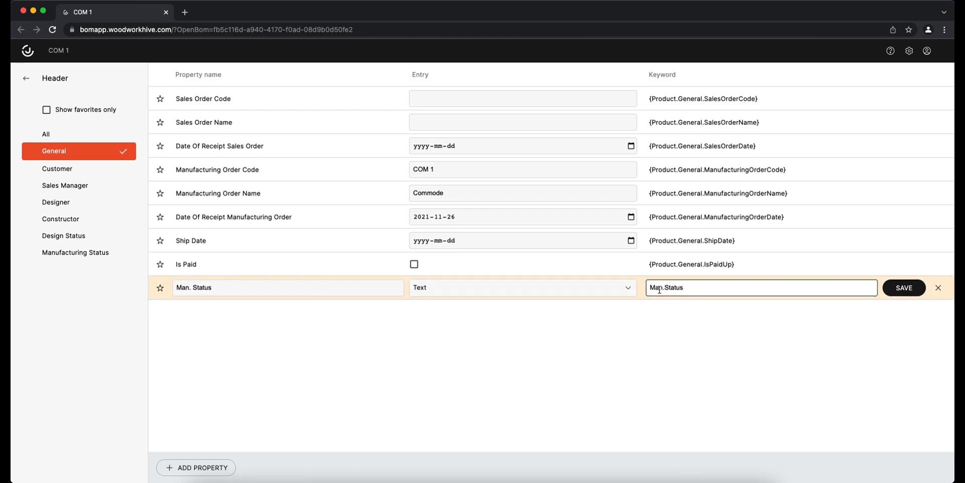
{"action": "key", "text": "Backspace"}
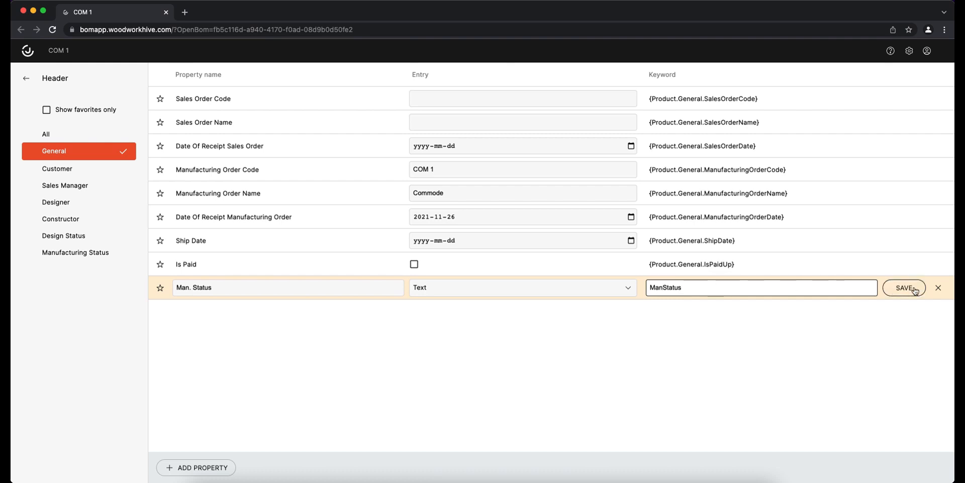
{"action": "left_click", "coordinate": [904, 287]}
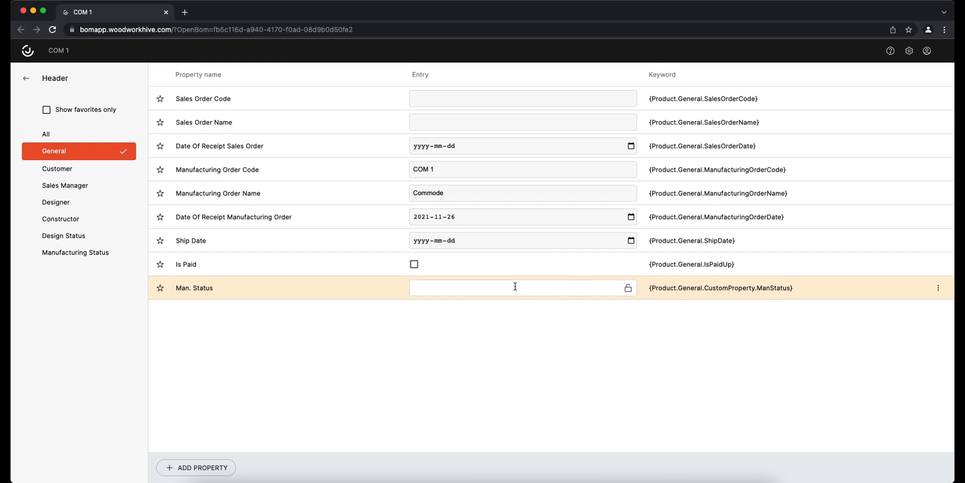
Step: Set the Man. Status value to 'Manufactured'
{"action": "type", "text": "M"}
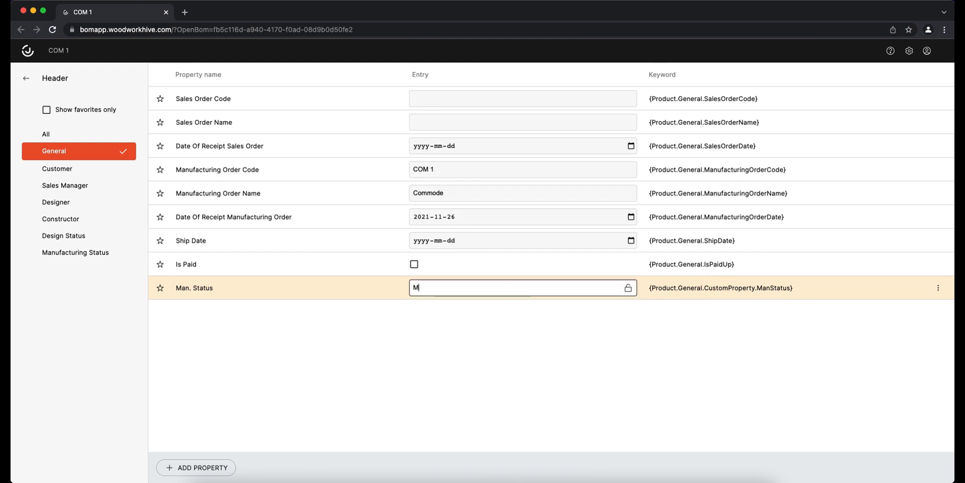
{"action": "type", "text": "anufactured"}
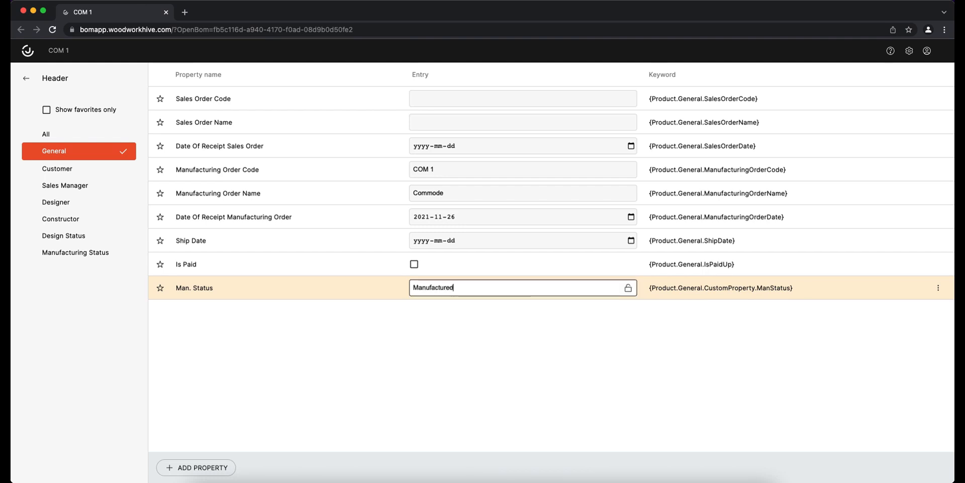
{"action": "left_click", "coordinate": [453, 328]}
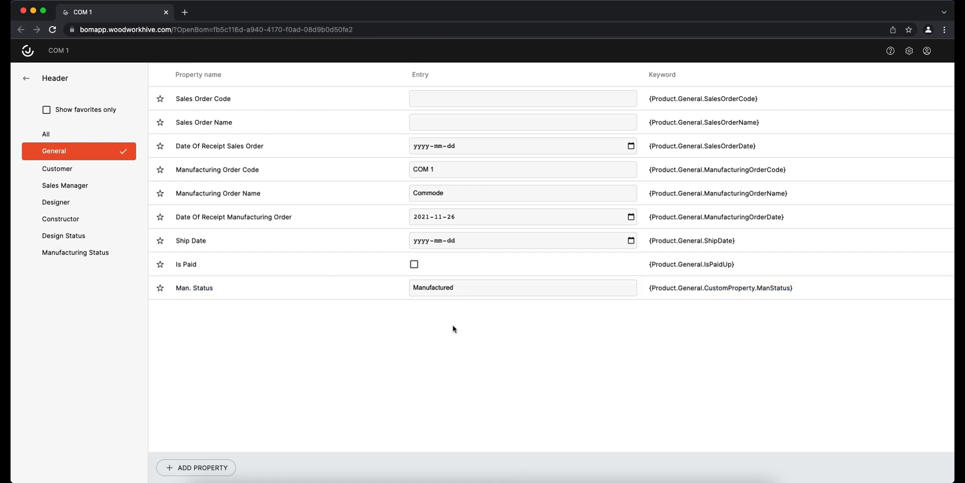
Step: Star Man. Status and the Customer fields Company Name and Email, then return to the BOM
{"action": "left_click", "coordinate": [159, 287]}
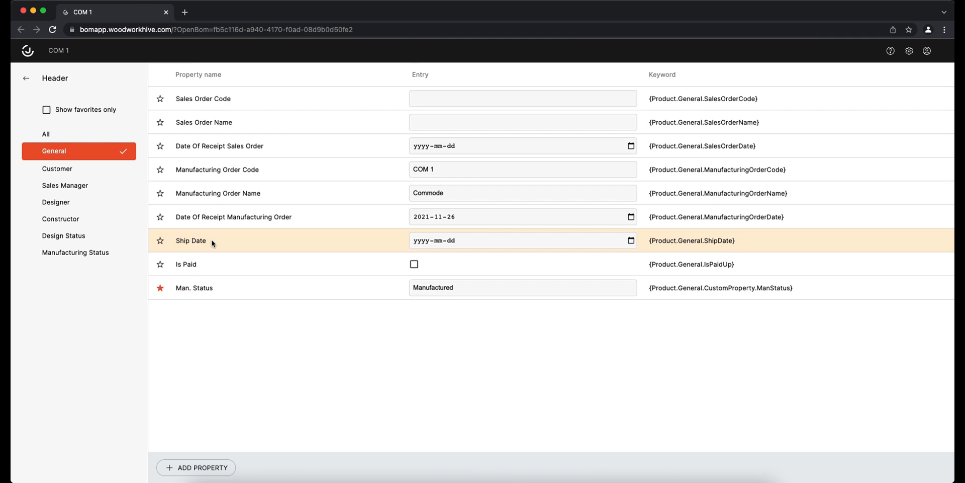
{"action": "left_click", "coordinate": [57, 168]}
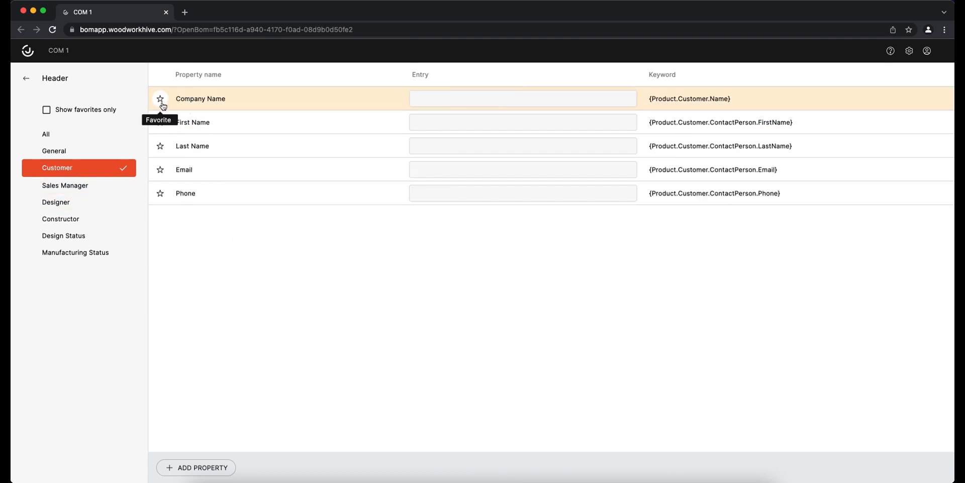
{"action": "left_click", "coordinate": [160, 99]}
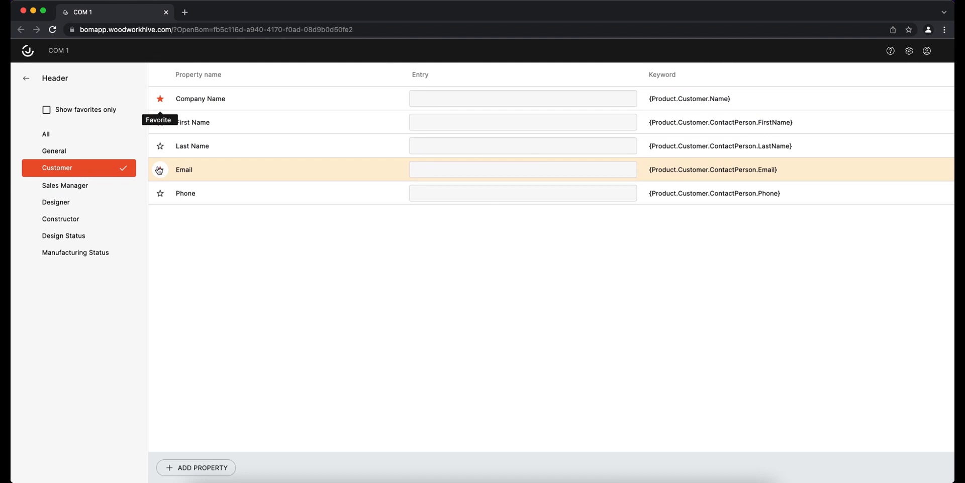
{"action": "left_click", "coordinate": [159, 169]}
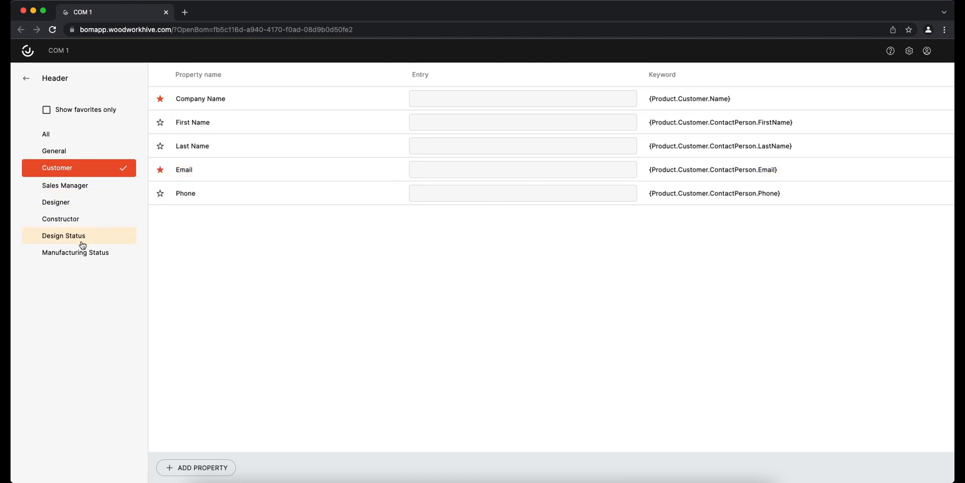
{"action": "left_click", "coordinate": [76, 252]}
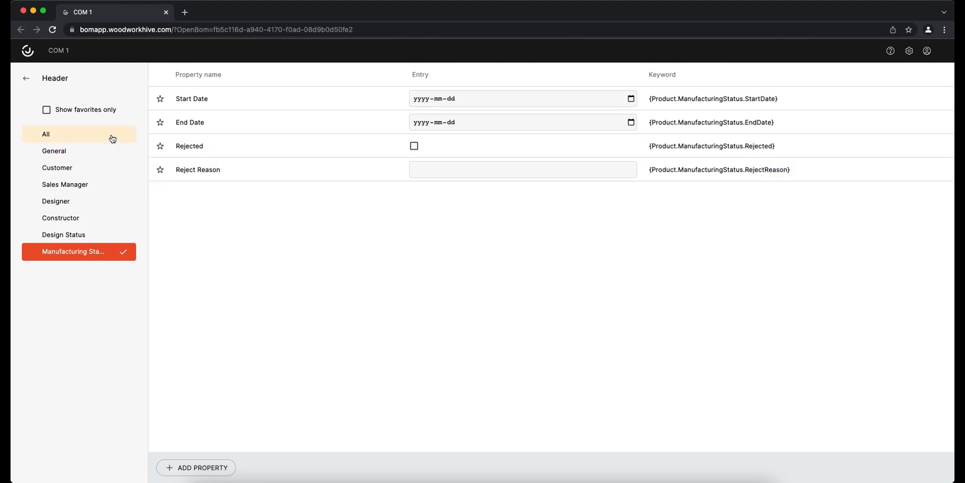
{"action": "left_click", "coordinate": [28, 79]}
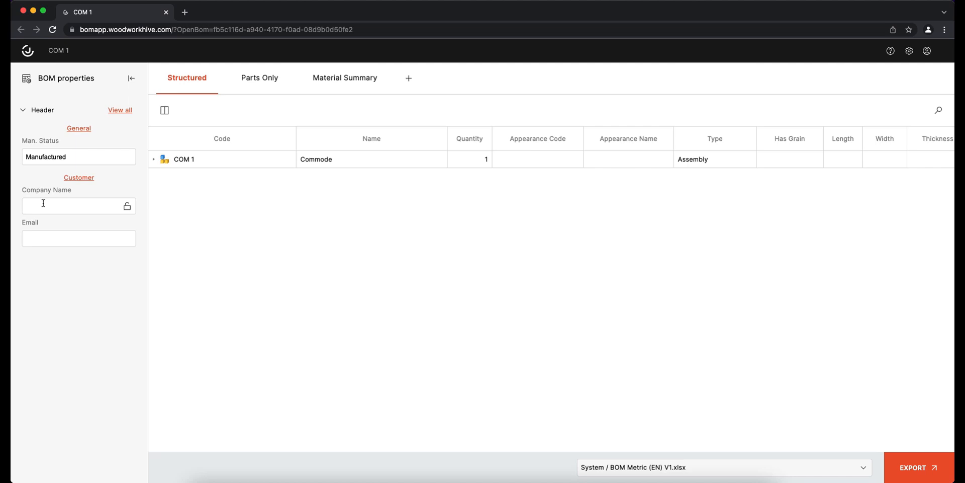
{"action": "type", "text": "Company Name"}
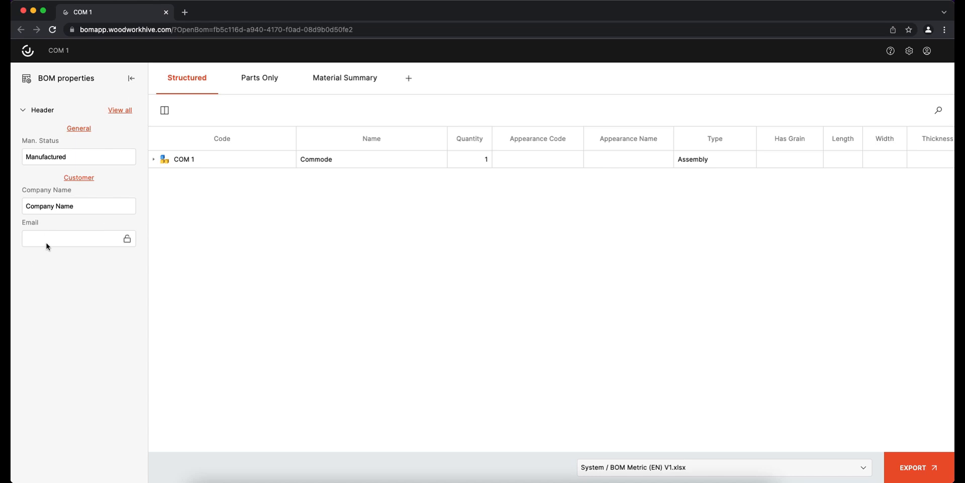
{"action": "type", "text": "E"}
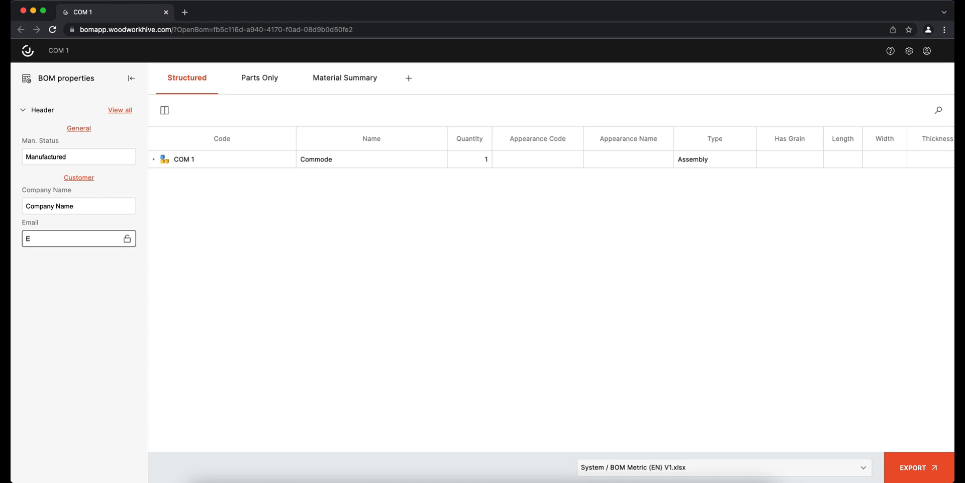
{"action": "type", "text": "mail@"}
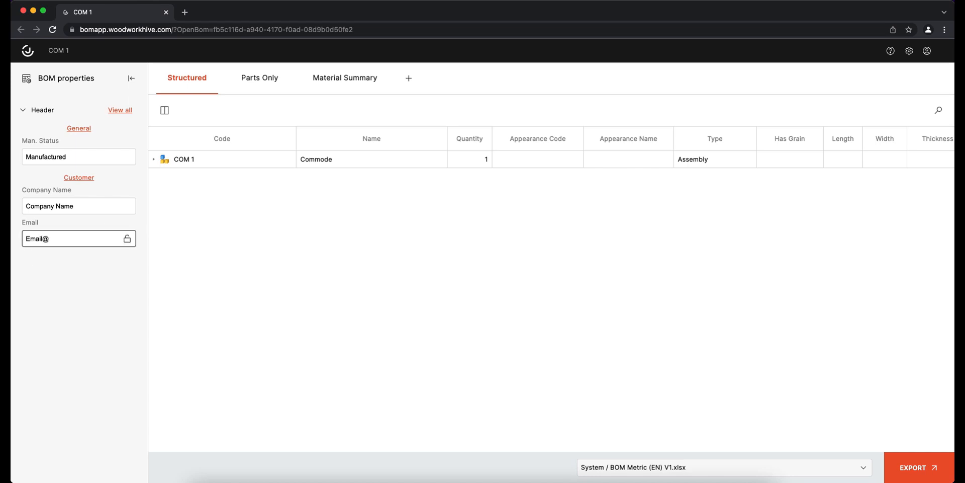
{"action": "type", "text": "email.com"}
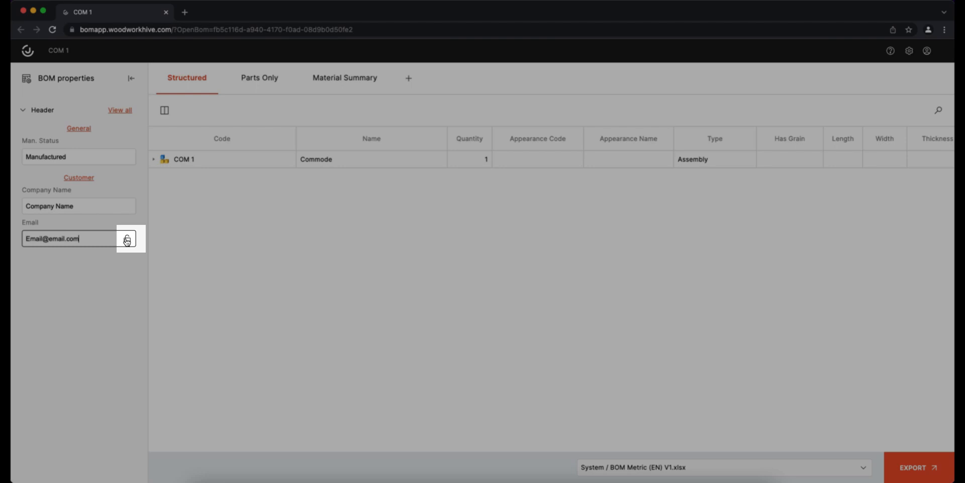
{"action": "mouse_move", "coordinate": [127, 239]}
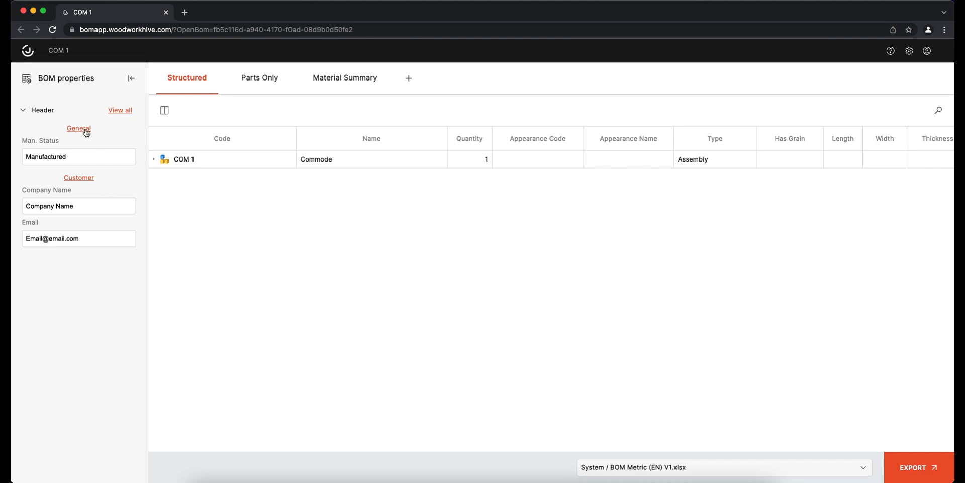
Step: List favourite header properties from all categories, then hide the BOM properties panel
{"action": "left_click", "coordinate": [120, 109]}
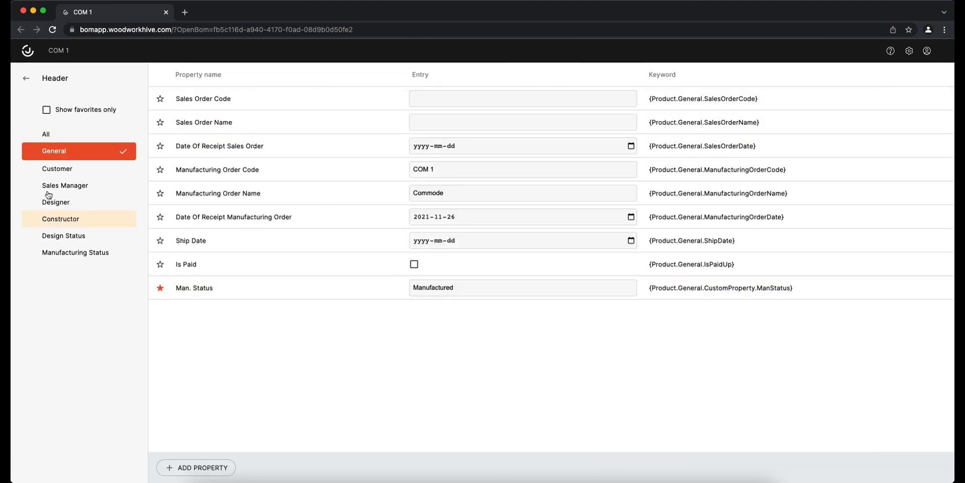
{"action": "left_click", "coordinate": [46, 110]}
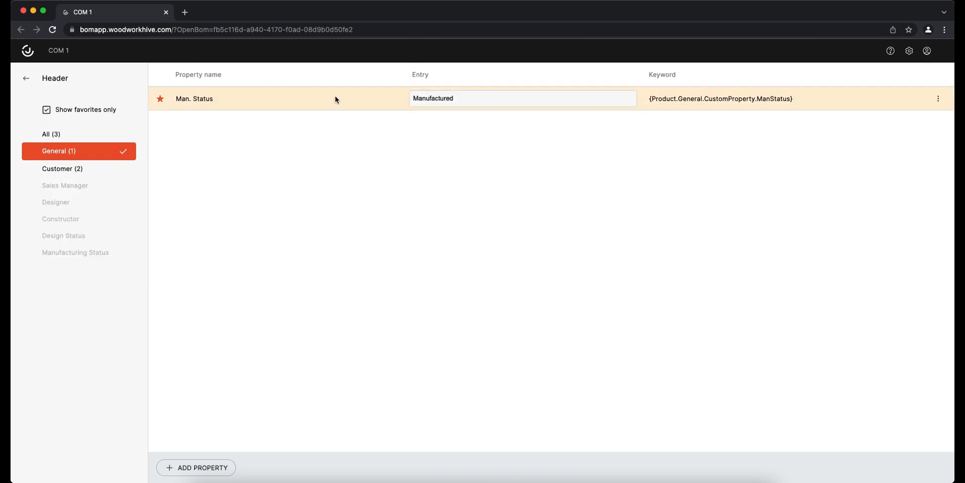
{"action": "mouse_move", "coordinate": [51, 134]}
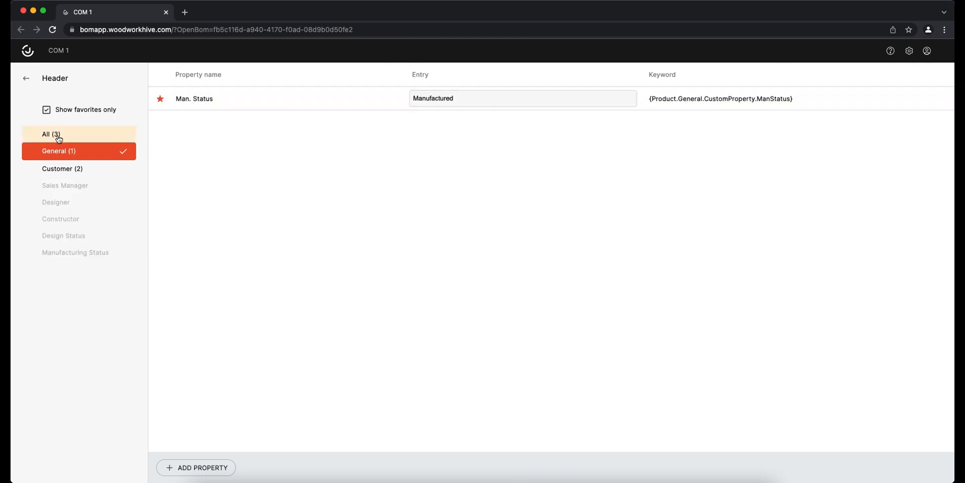
{"action": "left_click", "coordinate": [79, 134]}
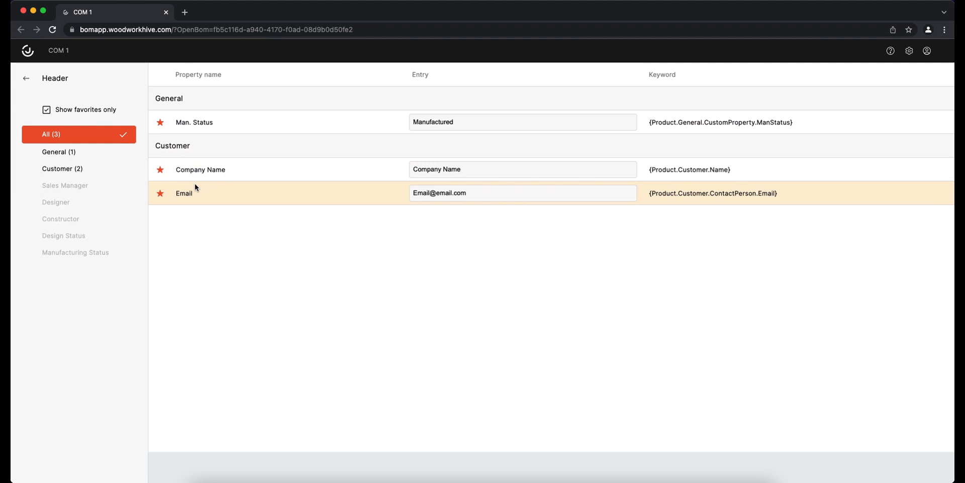
{"action": "left_click", "coordinate": [26, 78]}
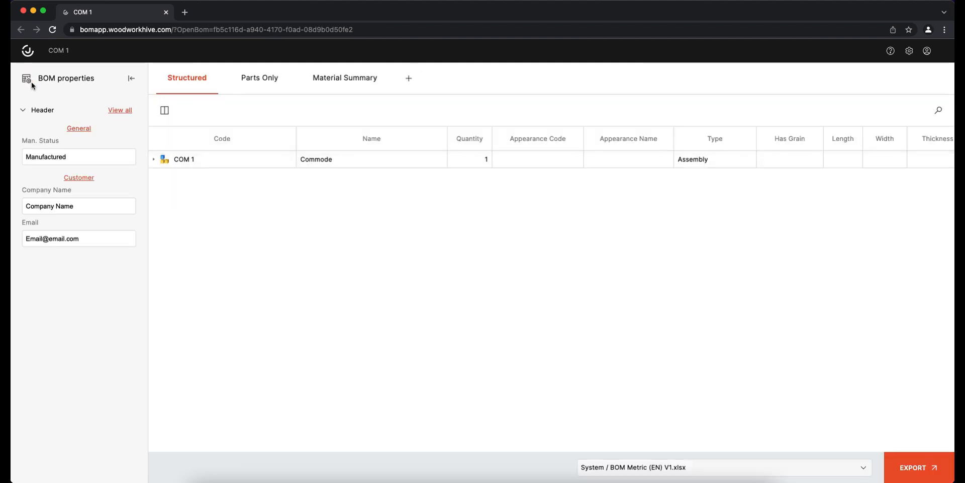
{"action": "mouse_move", "coordinate": [112, 85]}
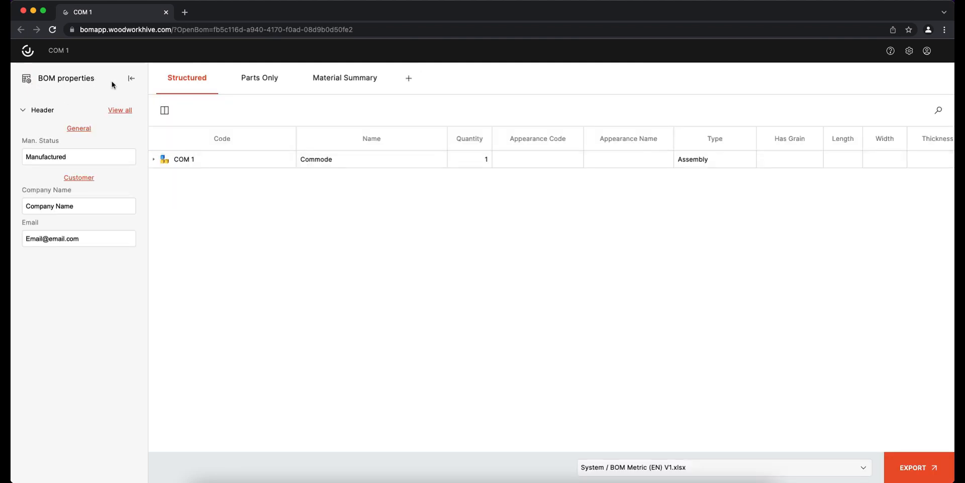
{"action": "left_click", "coordinate": [131, 78]}
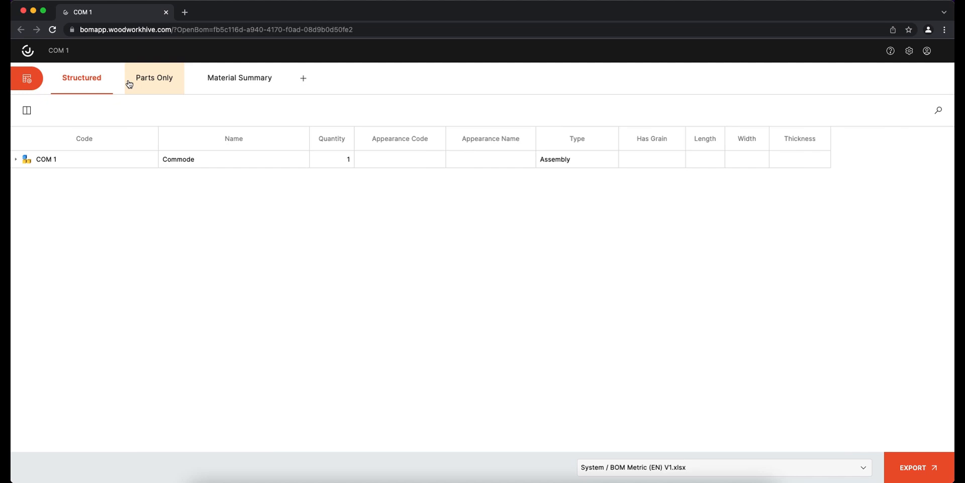
Step: Expand COM 1 to list External Box through Leg Frame and the Confirmat hardware
{"action": "left_click", "coordinate": [15, 159]}
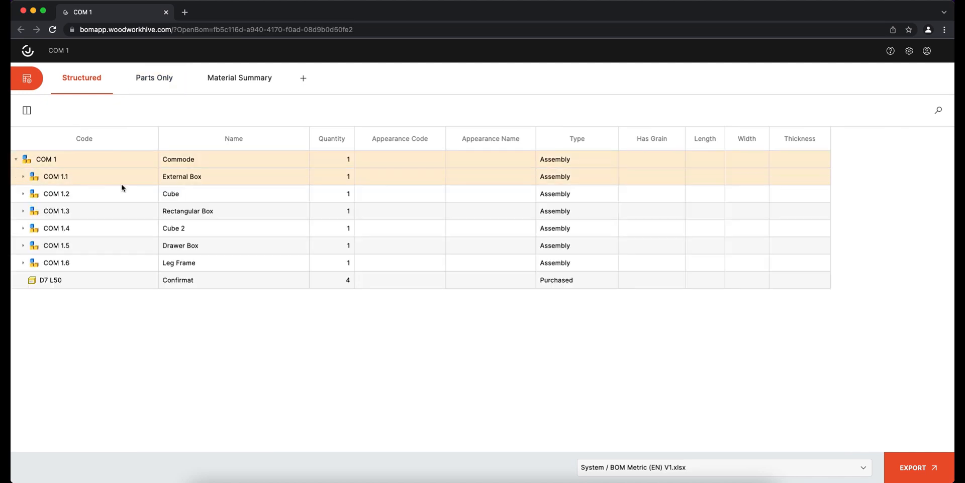
{"action": "mouse_move", "coordinate": [758, 405]}
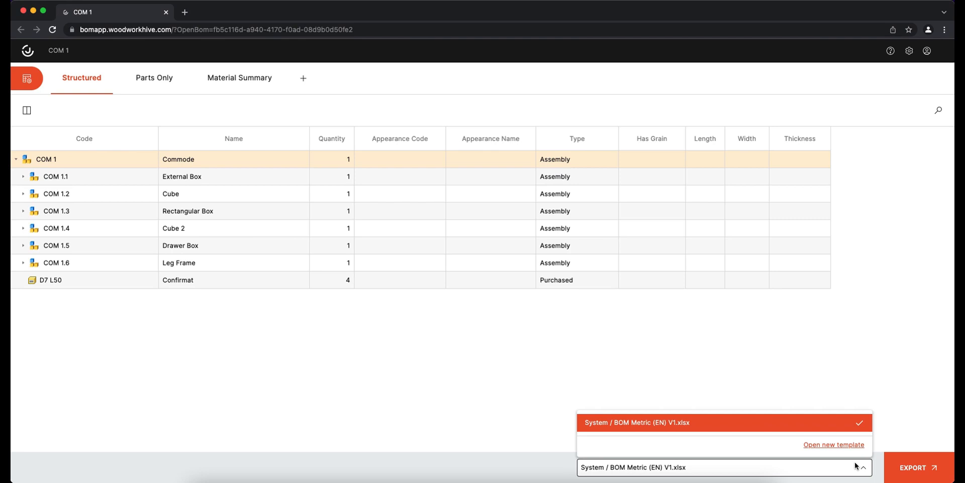
{"action": "mouse_move", "coordinate": [830, 448]}
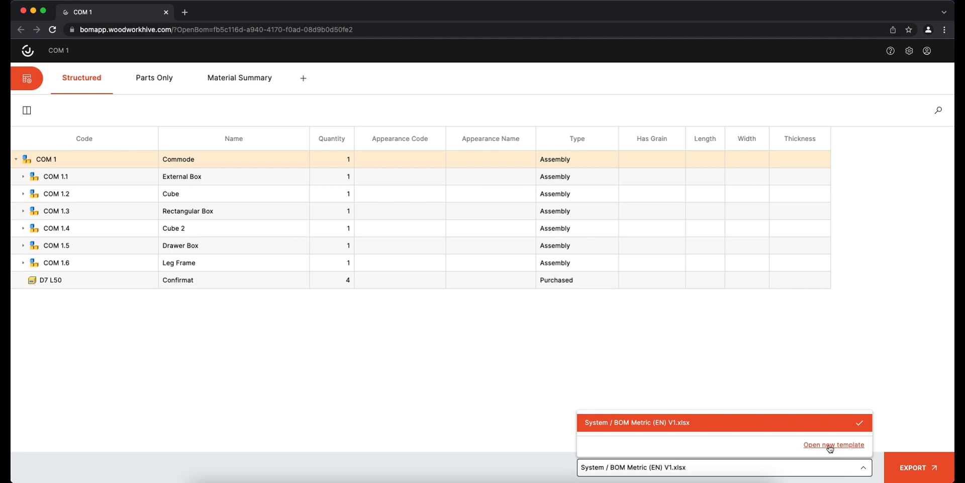
Step: Browse System, Personal, Company and Google templates, keeping System / BOM Metric (EN) V1.xlsx
{"action": "left_click", "coordinate": [833, 444]}
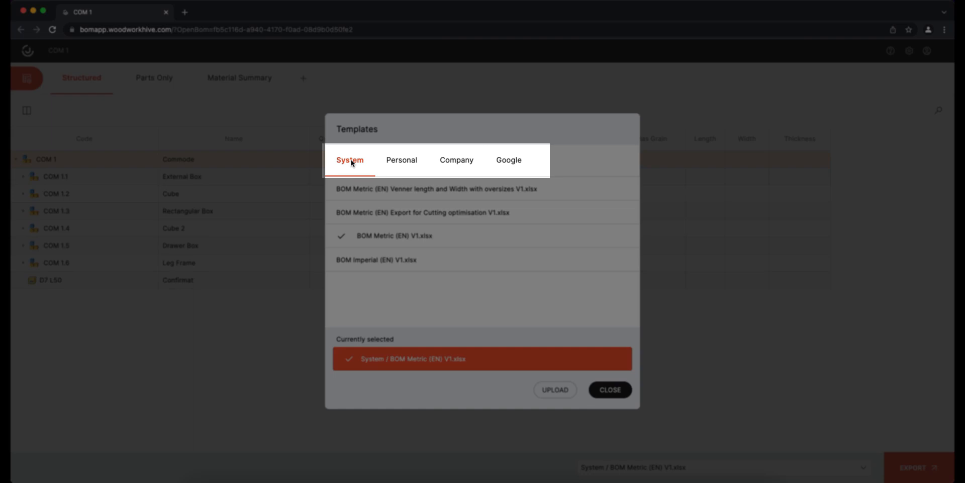
{"action": "left_click", "coordinate": [401, 160]}
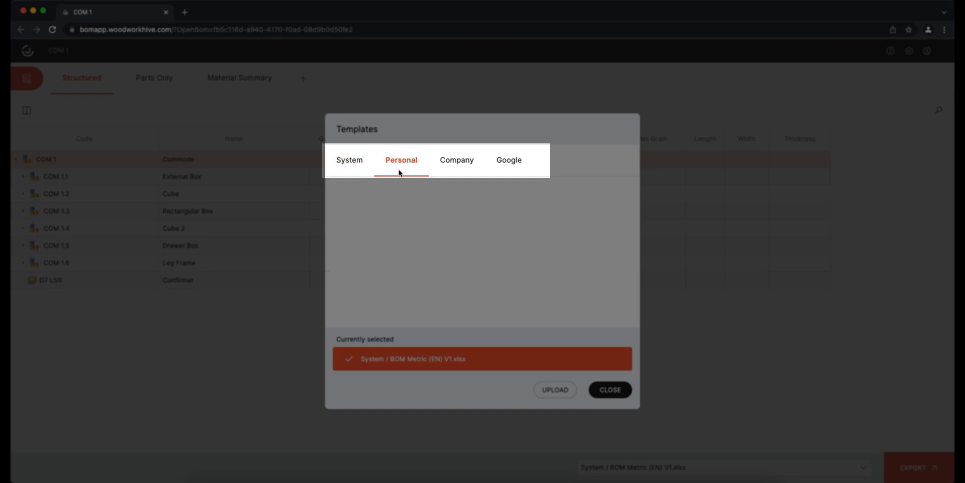
{"action": "mouse_move", "coordinate": [448, 184]}
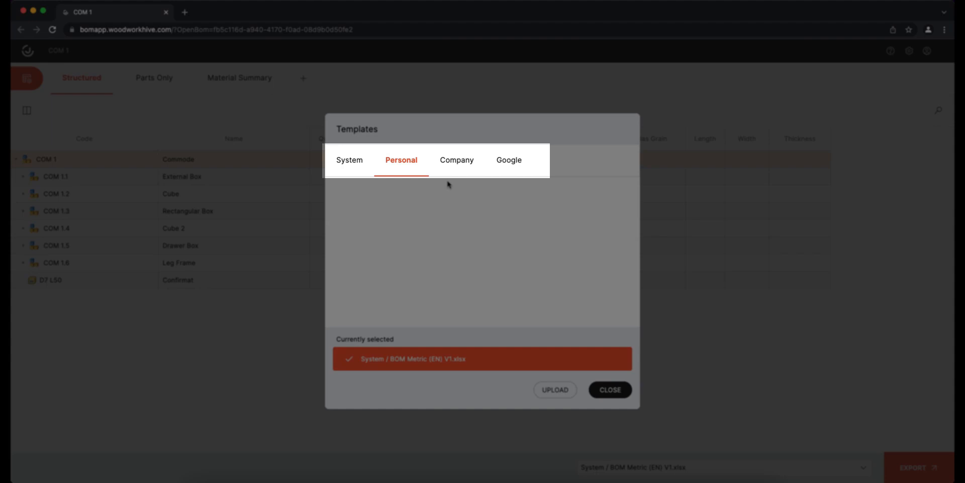
{"action": "left_click", "coordinate": [456, 160]}
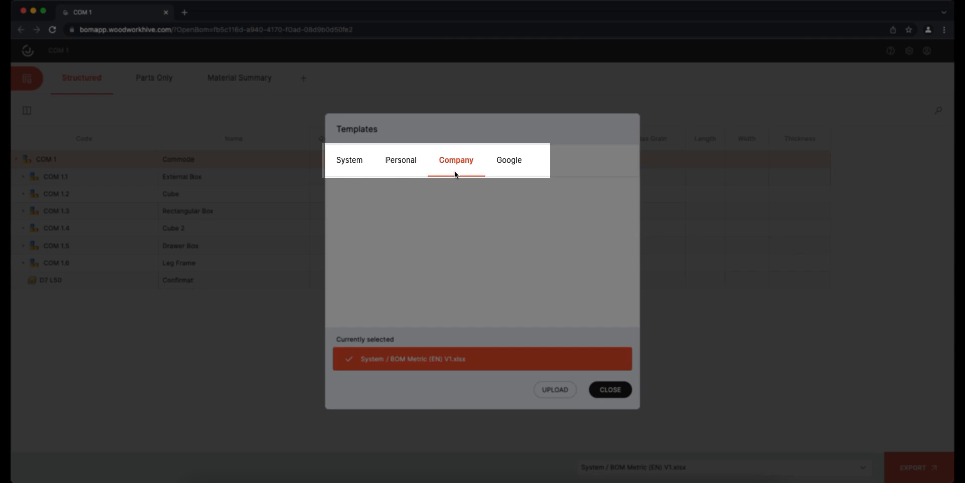
{"action": "left_click", "coordinate": [509, 160]}
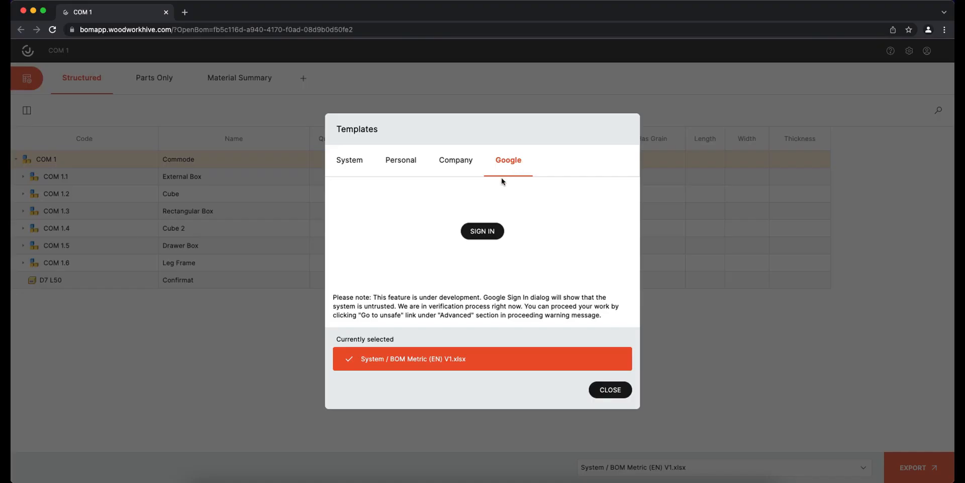
{"action": "left_click", "coordinate": [349, 160]}
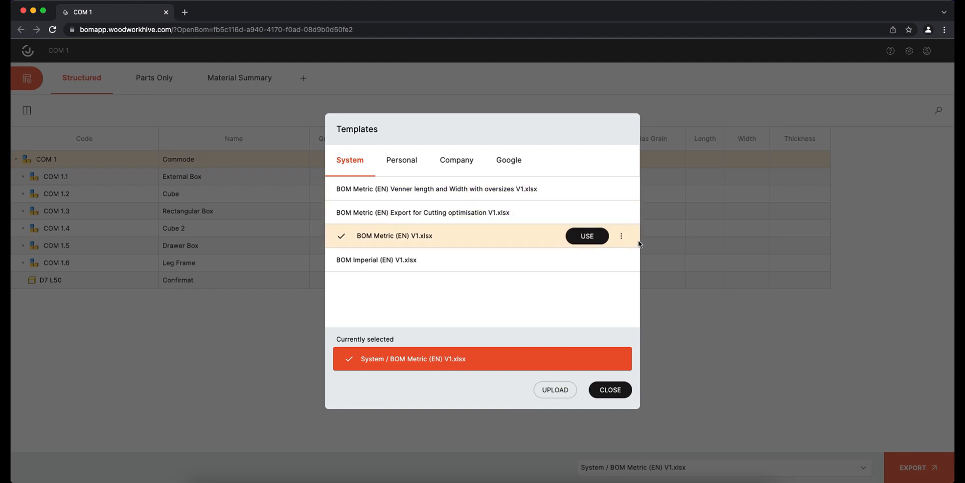
{"action": "mouse_move", "coordinate": [609, 389]}
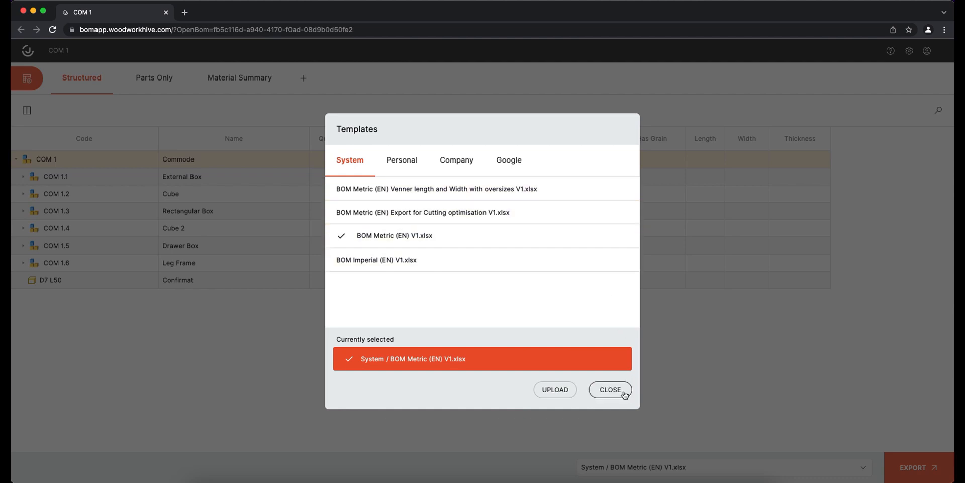
{"action": "left_click", "coordinate": [609, 389]}
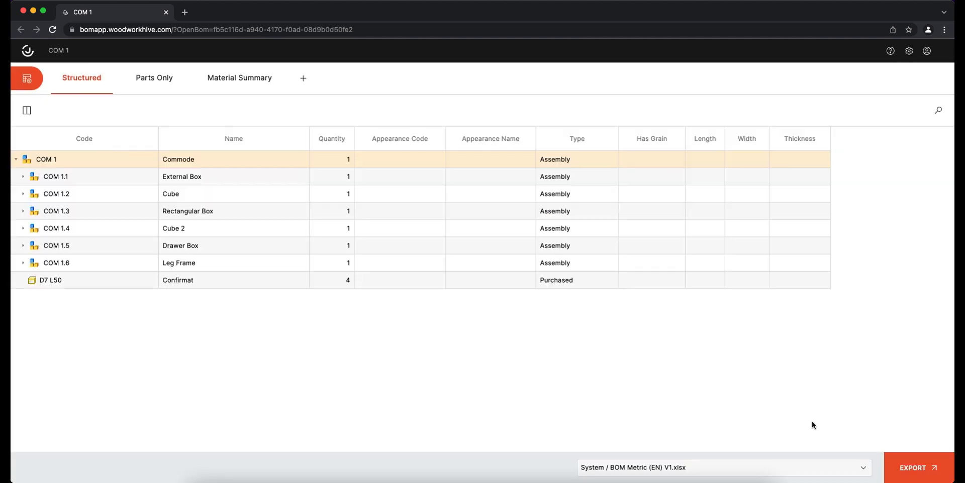
{"action": "mouse_move", "coordinate": [899, 458]}
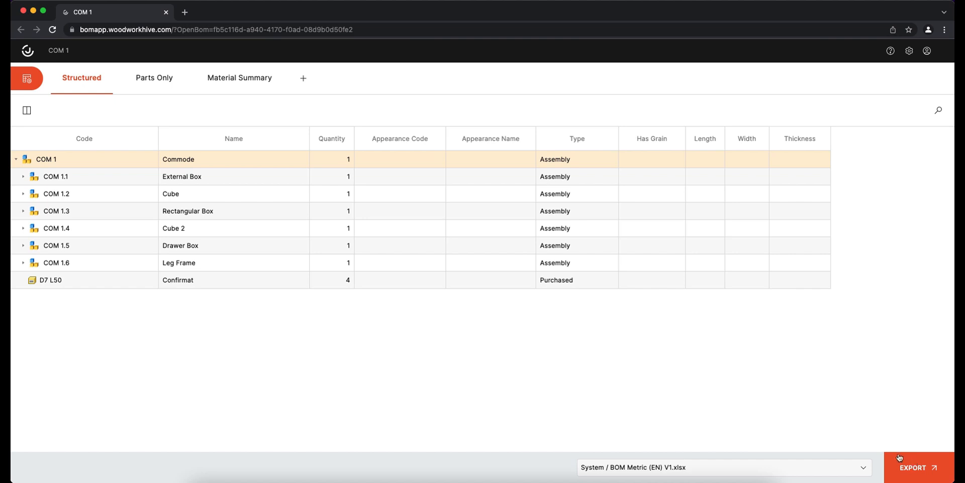
Step: Export the Commode BOM to the COM 1 (1).xlsx spreadsheet file
{"action": "left_click", "coordinate": [917, 466]}
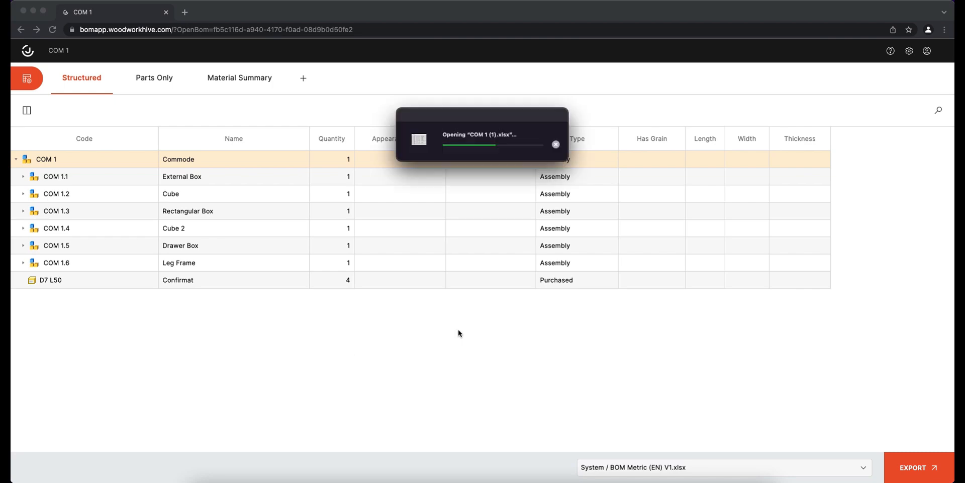
{"action": "mouse_move", "coordinate": [611, 332]}
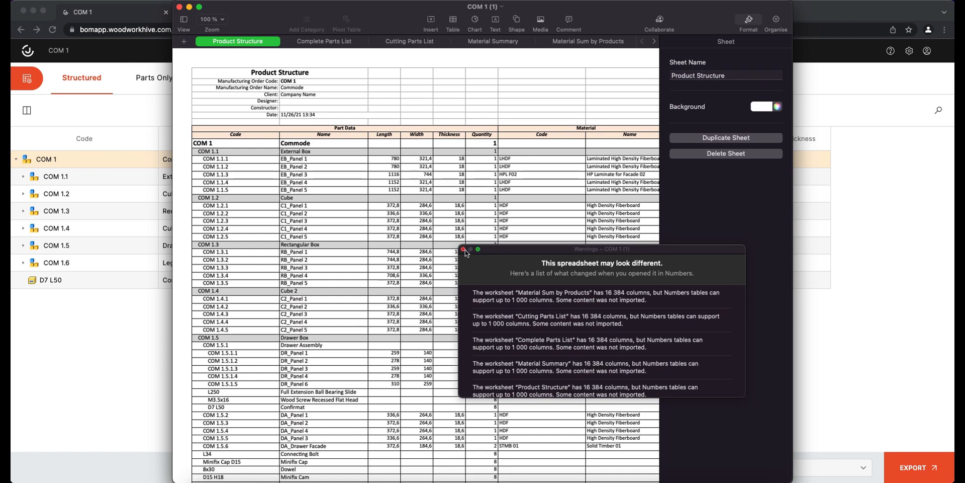
Step: Dismiss the import warnings and scroll through the Product Structure and Complete Parts List sheets
{"action": "left_click", "coordinate": [464, 248]}
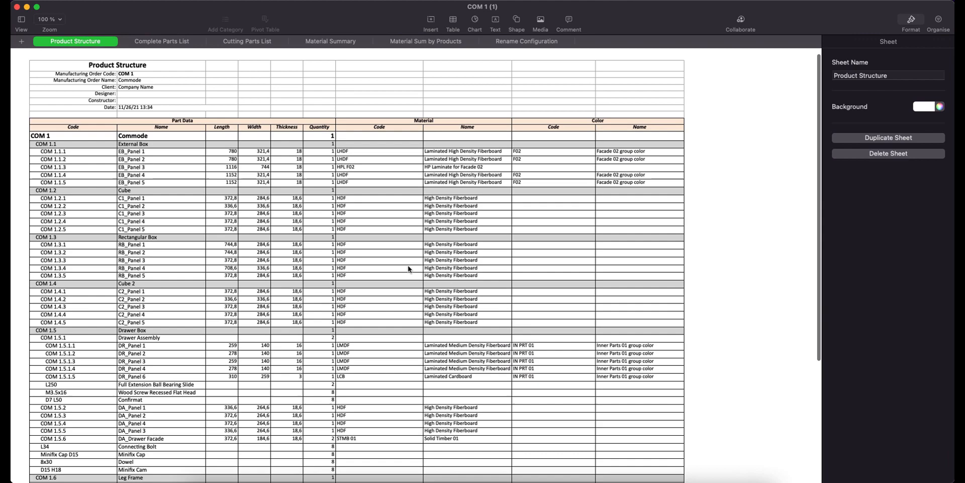
{"action": "scroll", "scroll_direction": "down", "scroll_amount": 3}
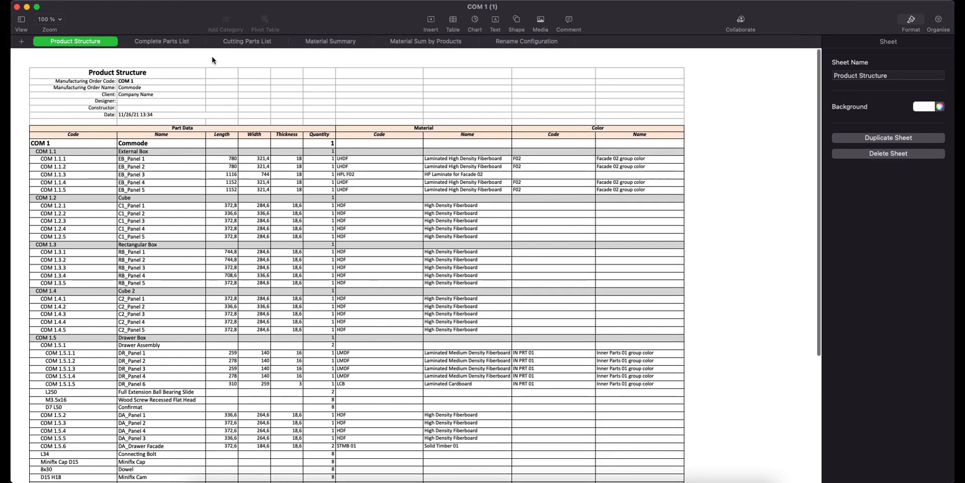
{"action": "left_click", "coordinate": [161, 41]}
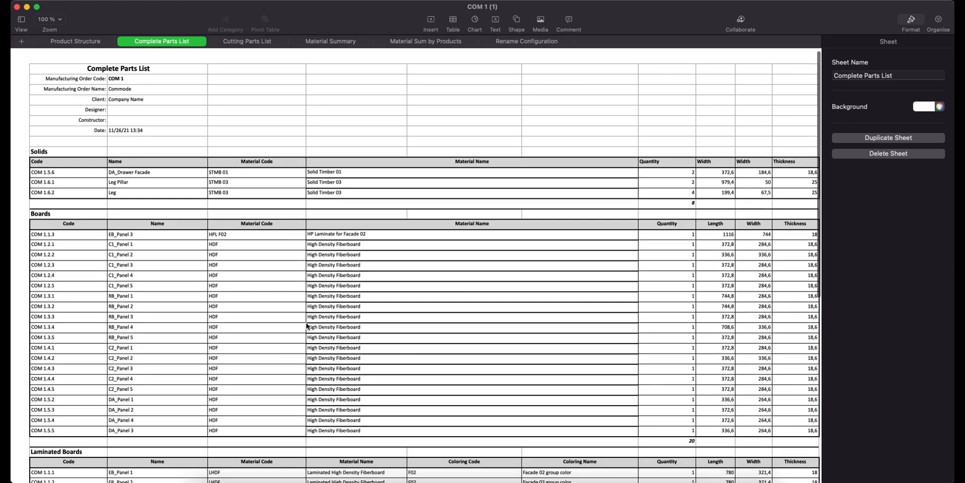
{"action": "scroll", "scroll_direction": "down", "scroll_amount": 3}
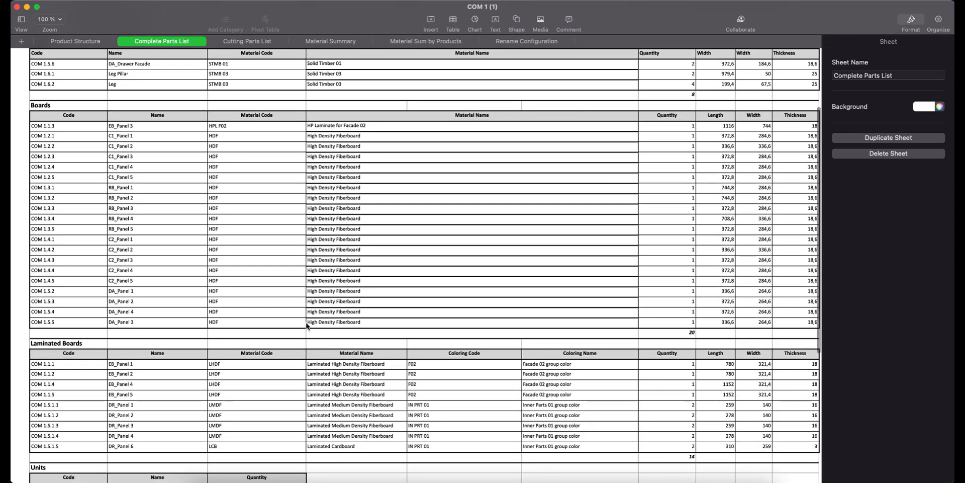
{"action": "scroll", "scroll_direction": "down", "scroll_amount": 3}
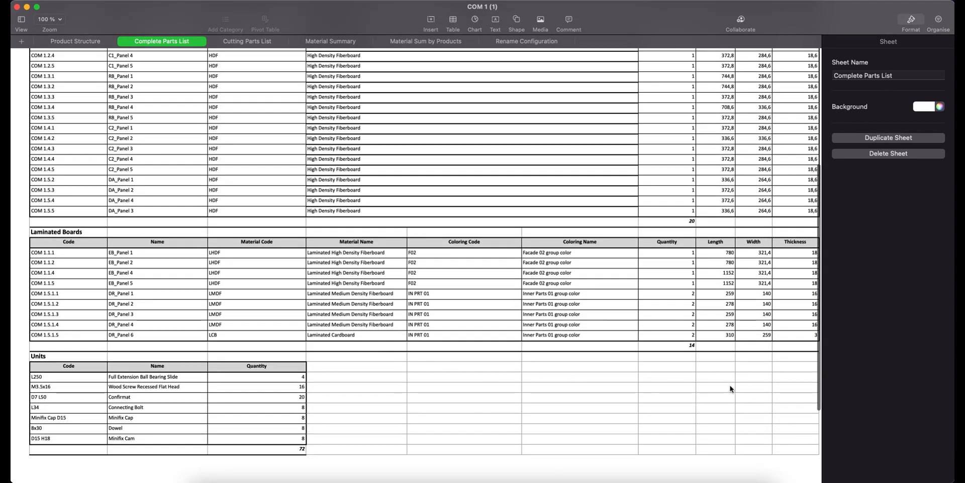
{"action": "scroll", "scroll_direction": "up", "scroll_amount": 3}
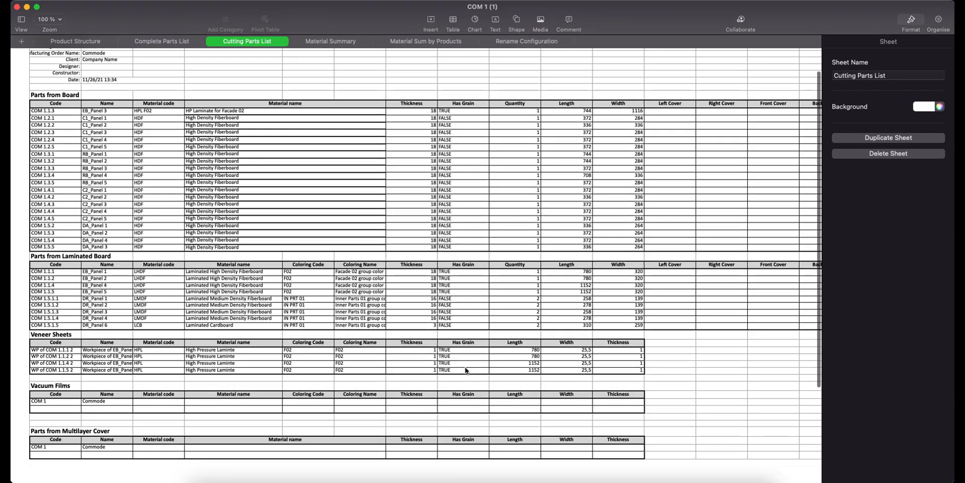
{"action": "scroll", "scroll_direction": "up", "scroll_amount": 3}
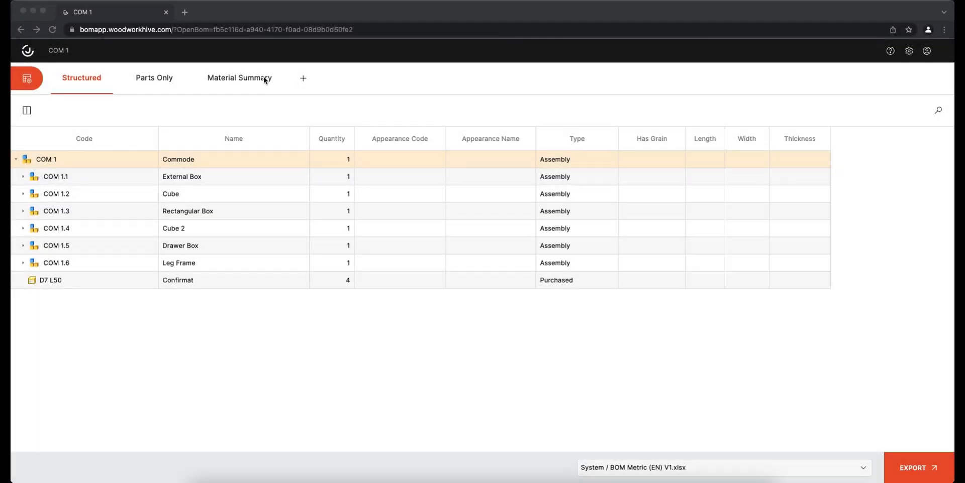
{"action": "mouse_move", "coordinate": [303, 78]}
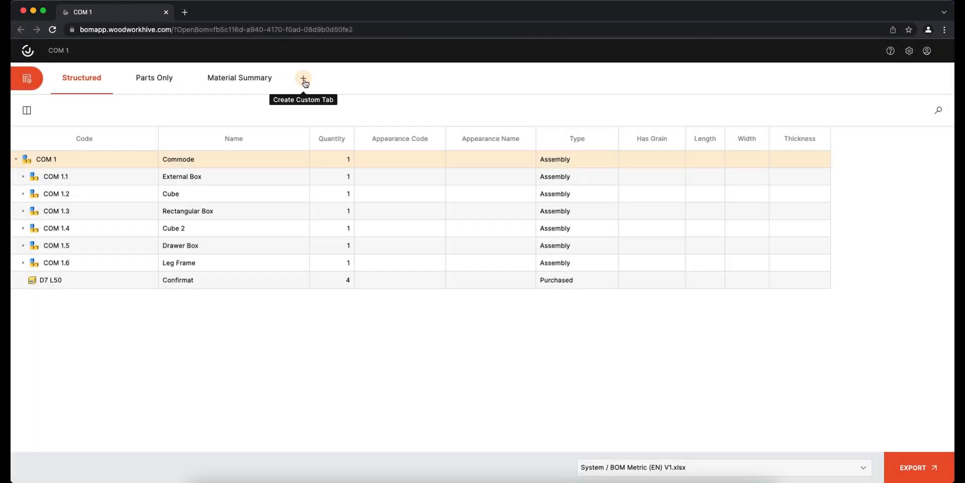
Step: Create a Parts Only view named 'Purchased' and switch to its tab
{"action": "left_click", "coordinate": [302, 77]}
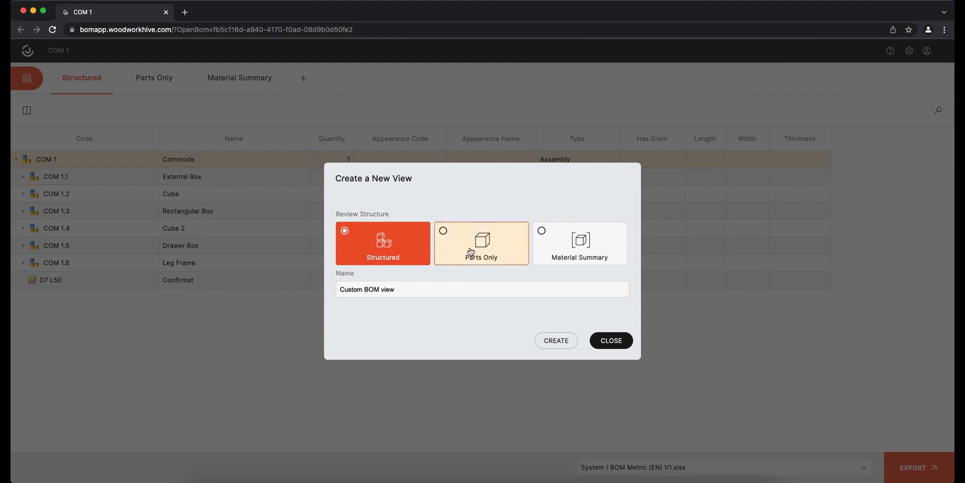
{"action": "left_click", "coordinate": [480, 243]}
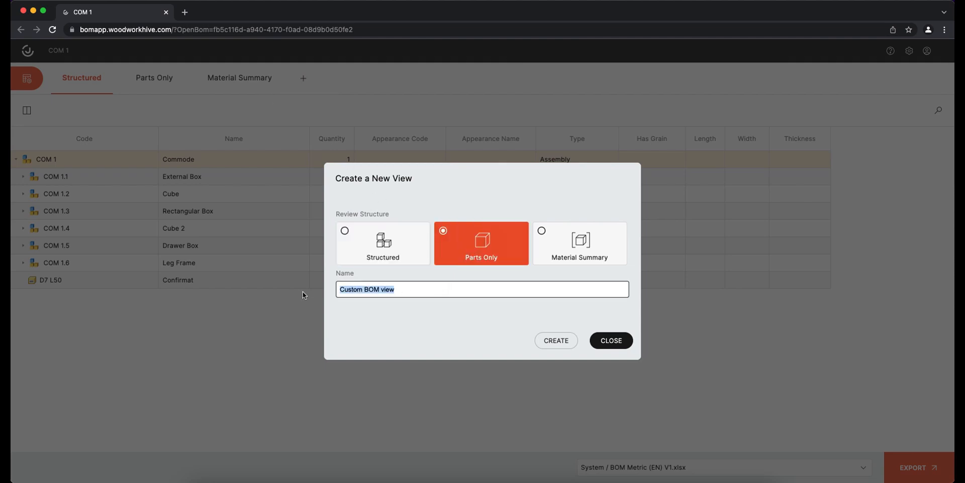
{"action": "type", "text": "Purd"}
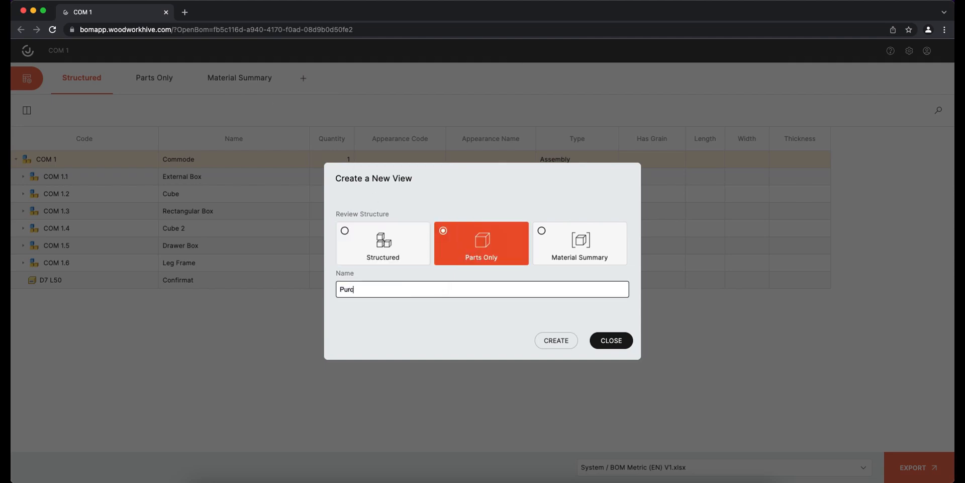
{"action": "type", "text": "hased"}
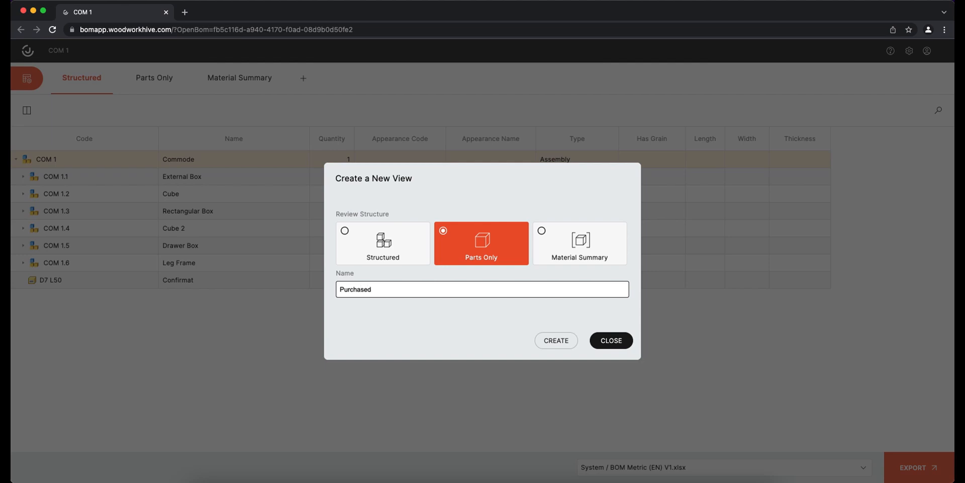
{"action": "left_click", "coordinate": [555, 339]}
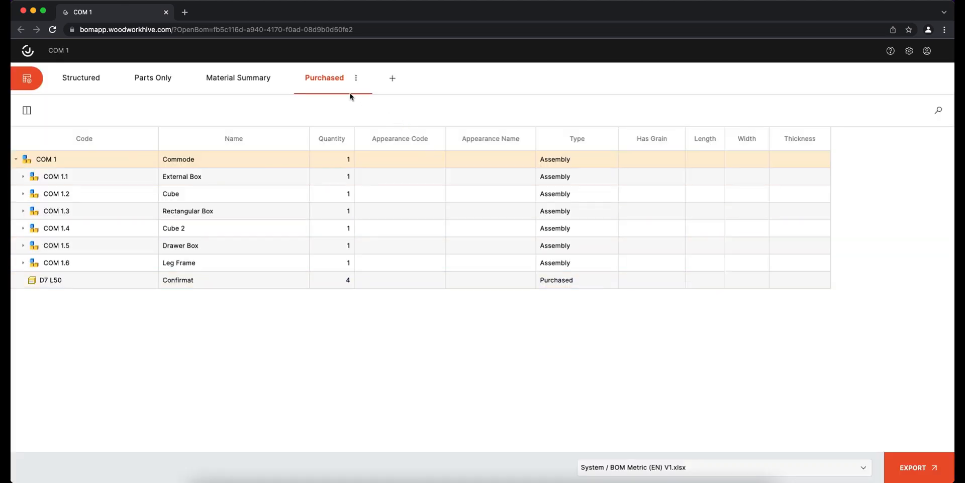
{"action": "left_click", "coordinate": [238, 78]}
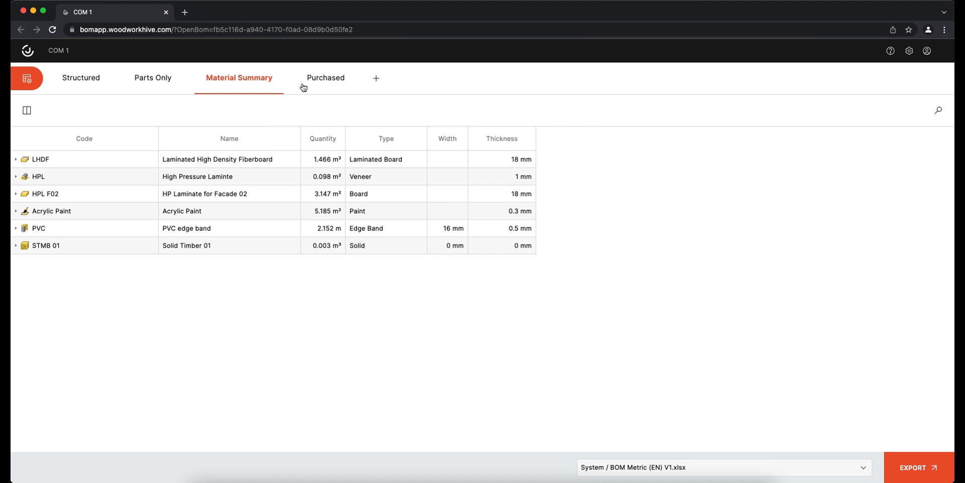
{"action": "left_click", "coordinate": [325, 78]}
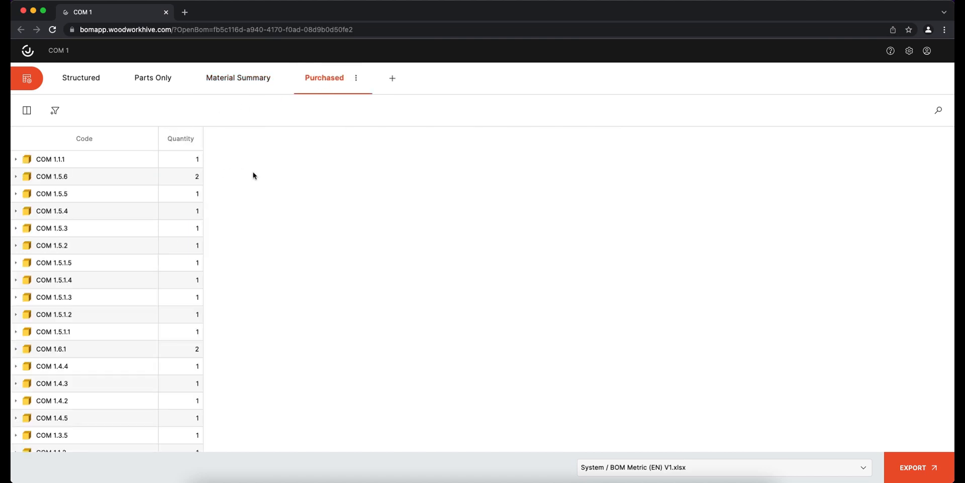
{"action": "mouse_move", "coordinate": [84, 133]}
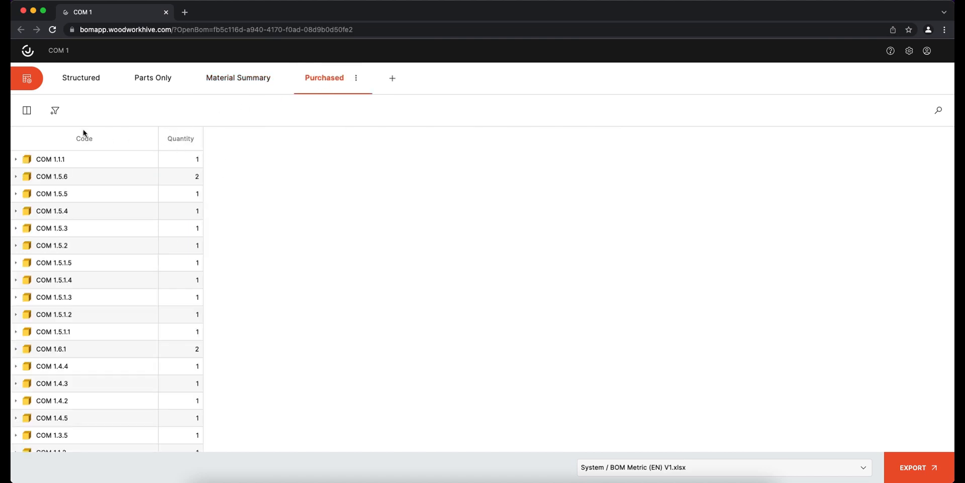
{"action": "mouse_move", "coordinate": [55, 111]}
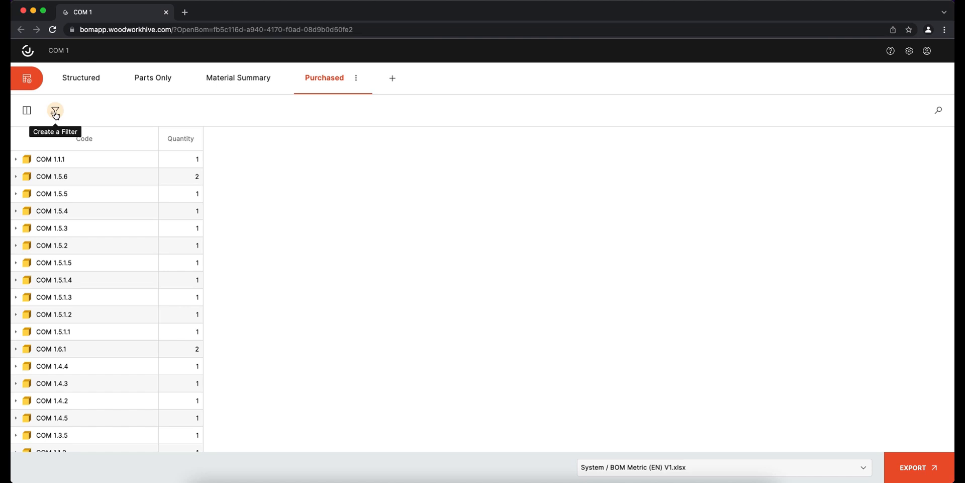
Step: Start a new filter named 'Purchased'
{"action": "left_click", "coordinate": [55, 110]}
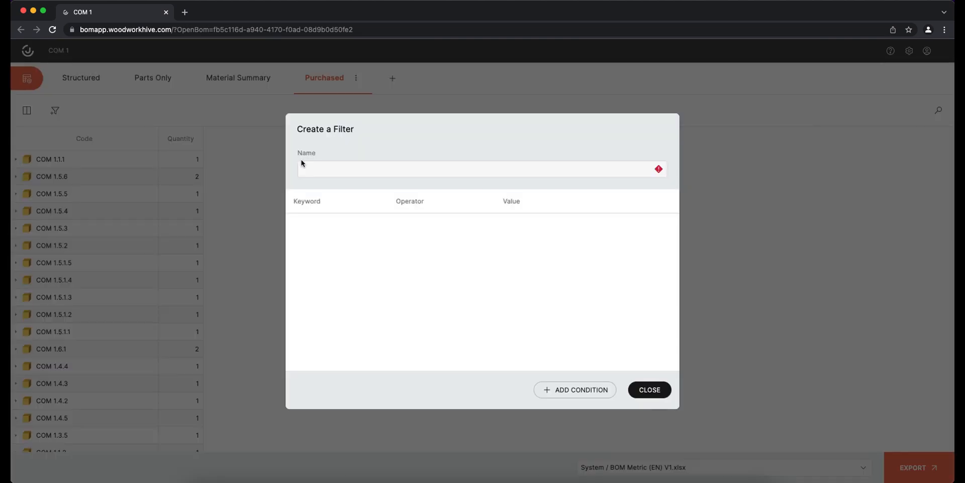
{"action": "type", "text": "P"}
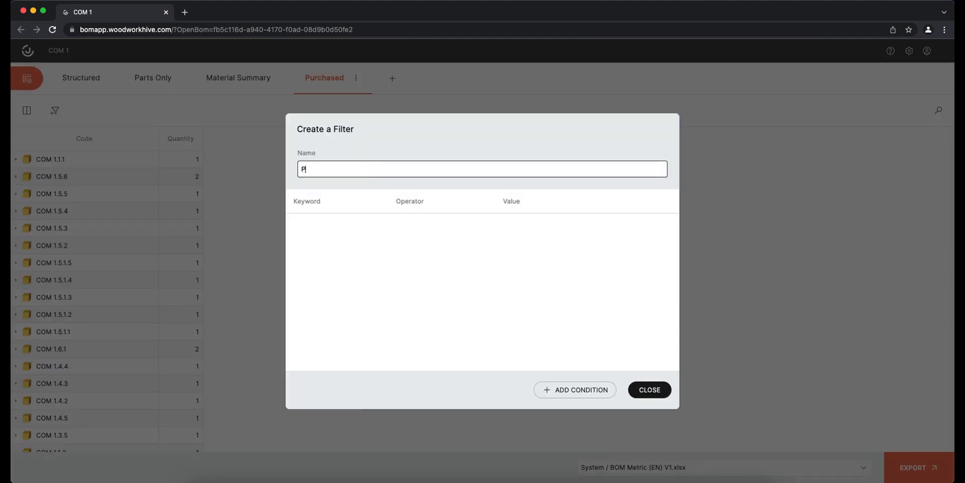
{"action": "type", "text": "urchased"}
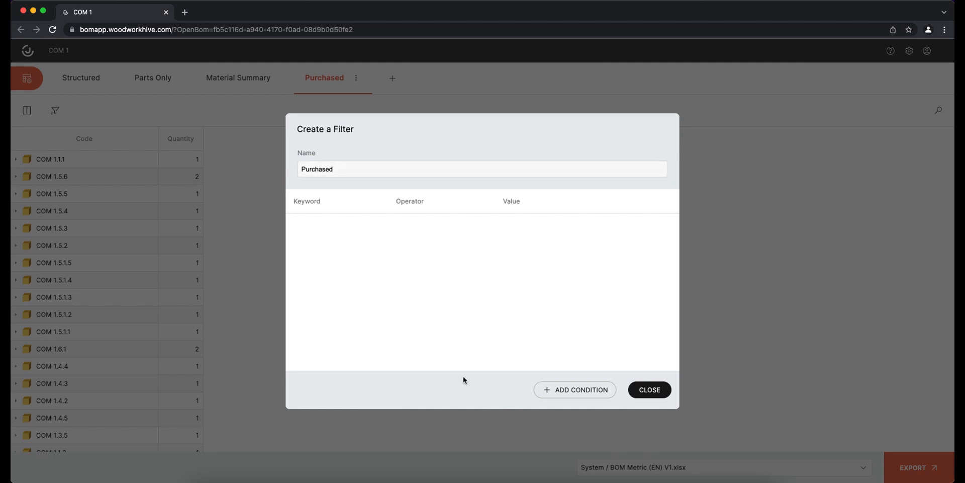
Step: Add the condition {Item.Type} Is Purchased, save it and apply the filter
{"action": "left_click", "coordinate": [574, 389]}
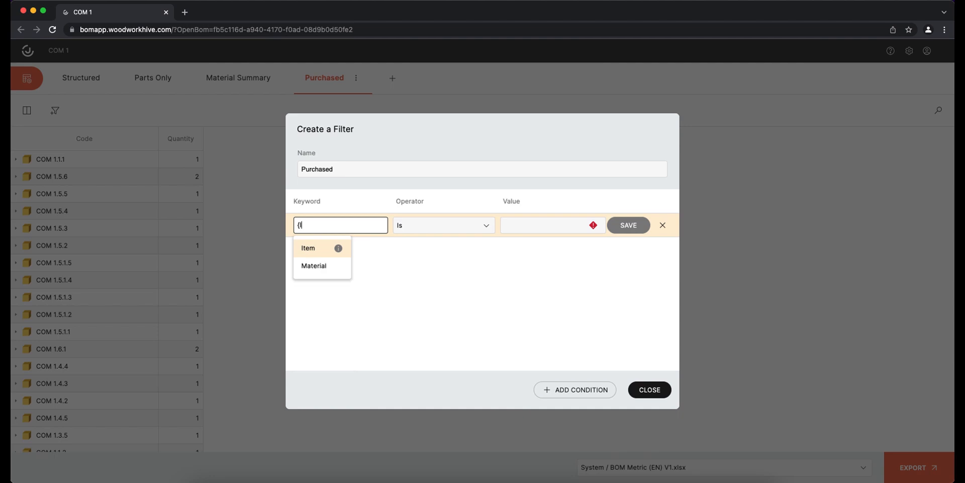
{"action": "type", "text": "f"}
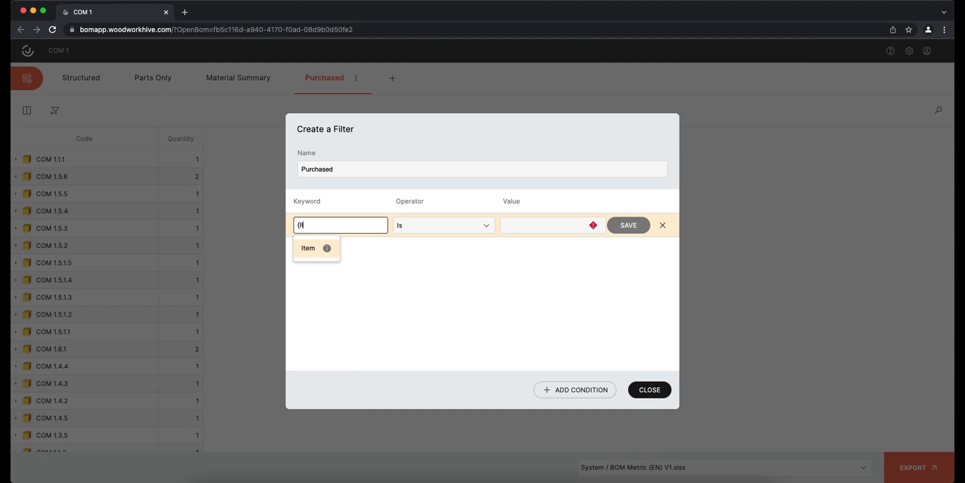
{"action": "left_click", "coordinate": [316, 247]}
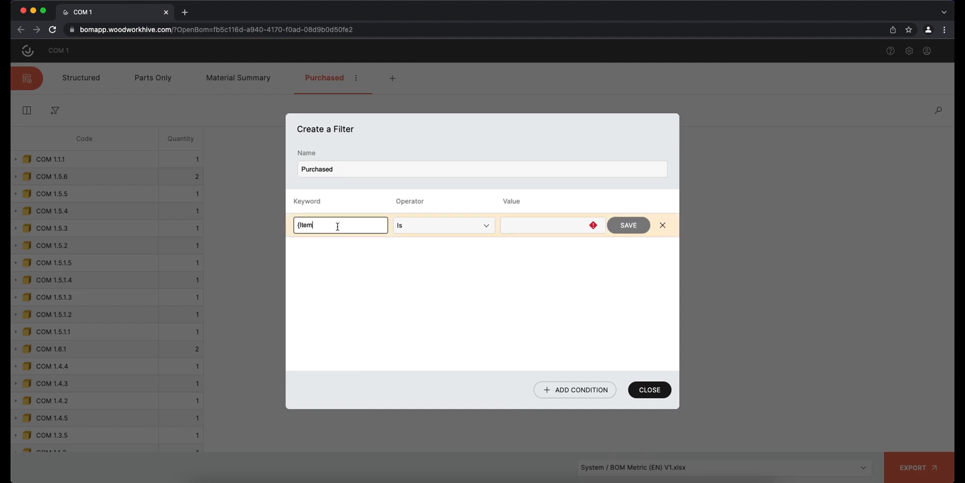
{"action": "type", "text": "T"}
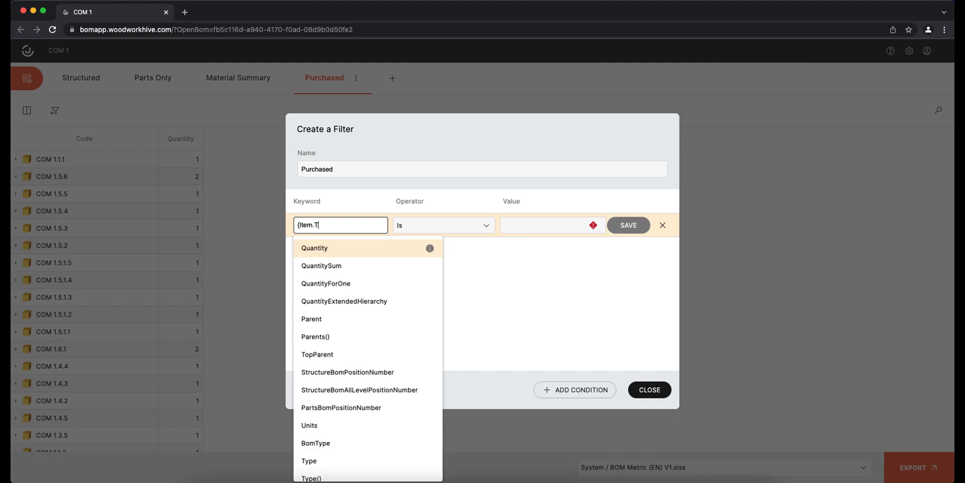
{"action": "type", "text": "ype}"}
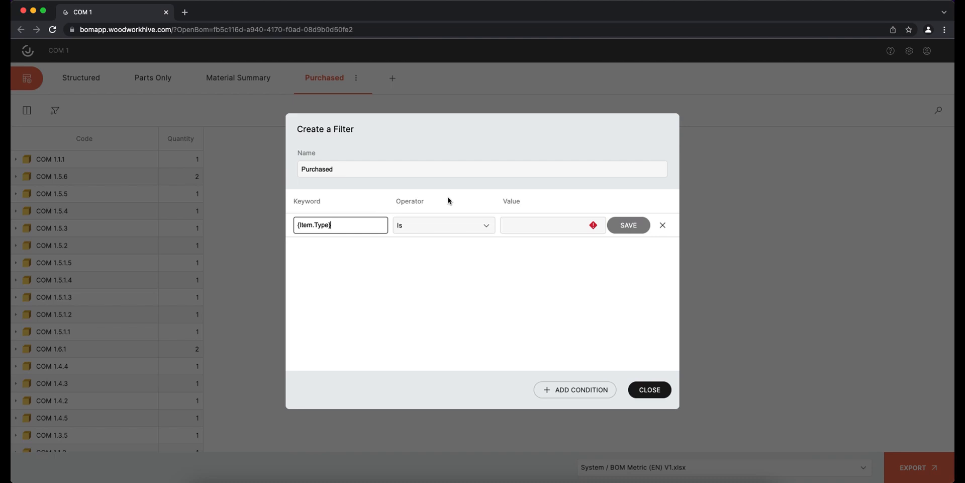
{"action": "left_click", "coordinate": [442, 225]}
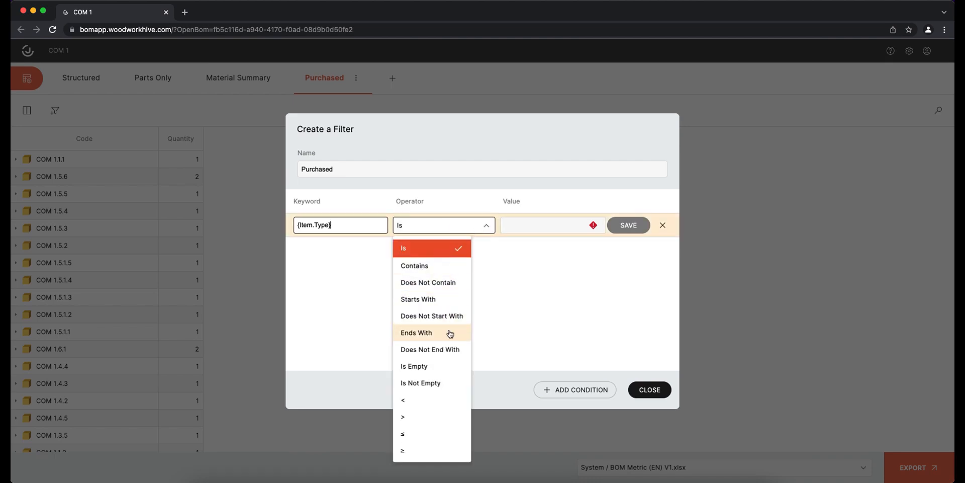
{"action": "mouse_move", "coordinate": [441, 256]}
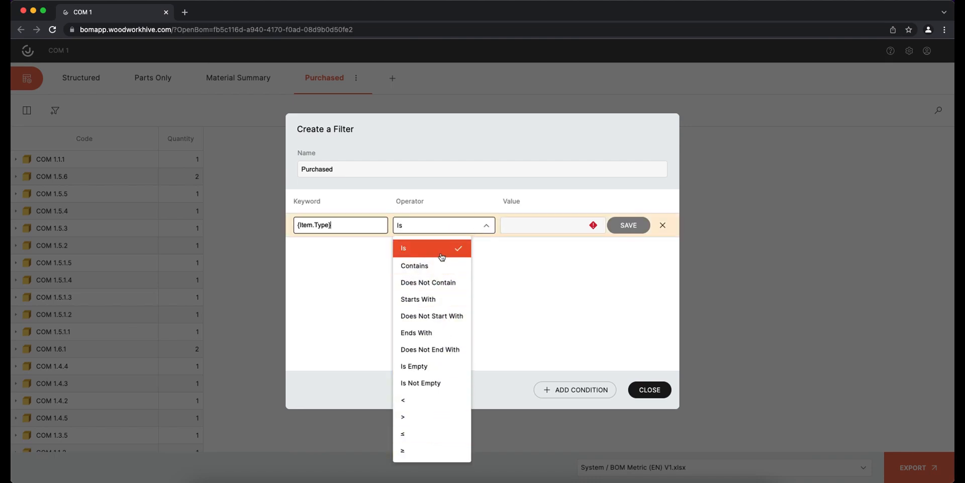
{"action": "left_click", "coordinate": [404, 247]}
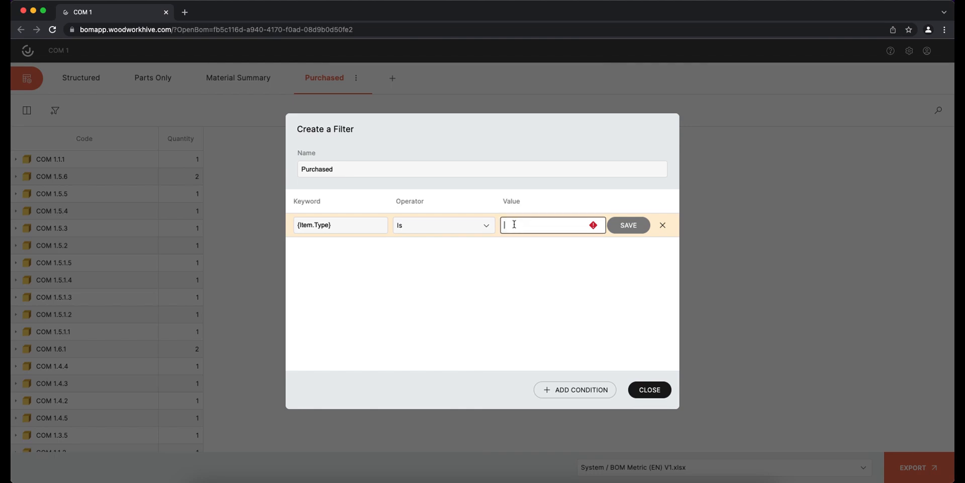
{"action": "type", "text": "Purcha"}
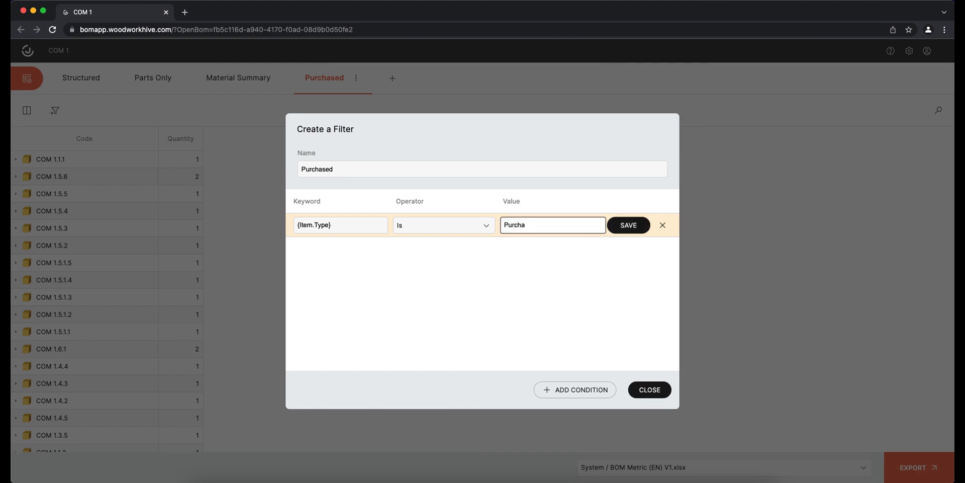
{"action": "type", "text": "sed"}
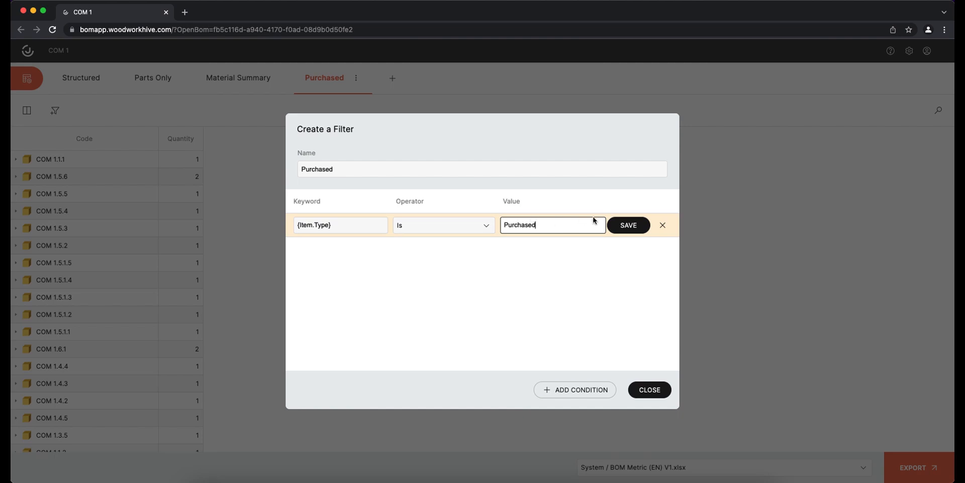
{"action": "left_click", "coordinate": [628, 224]}
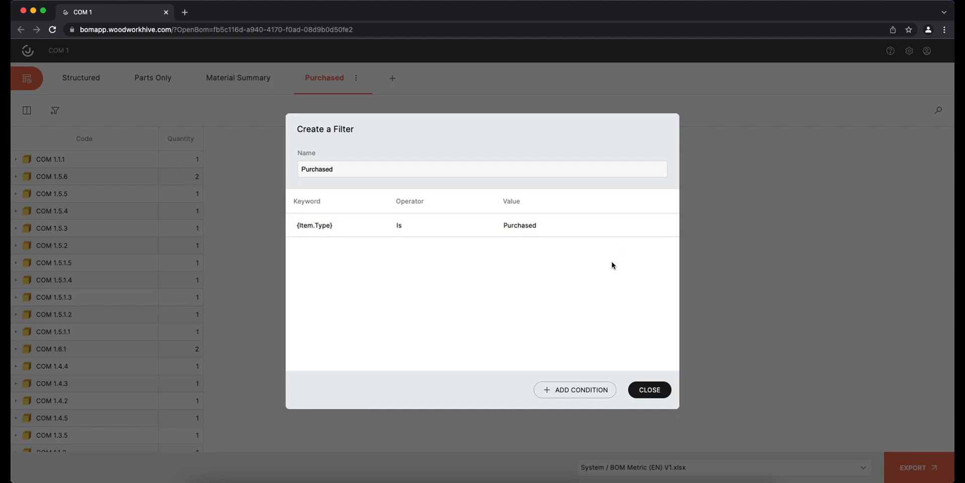
{"action": "mouse_move", "coordinate": [649, 389]}
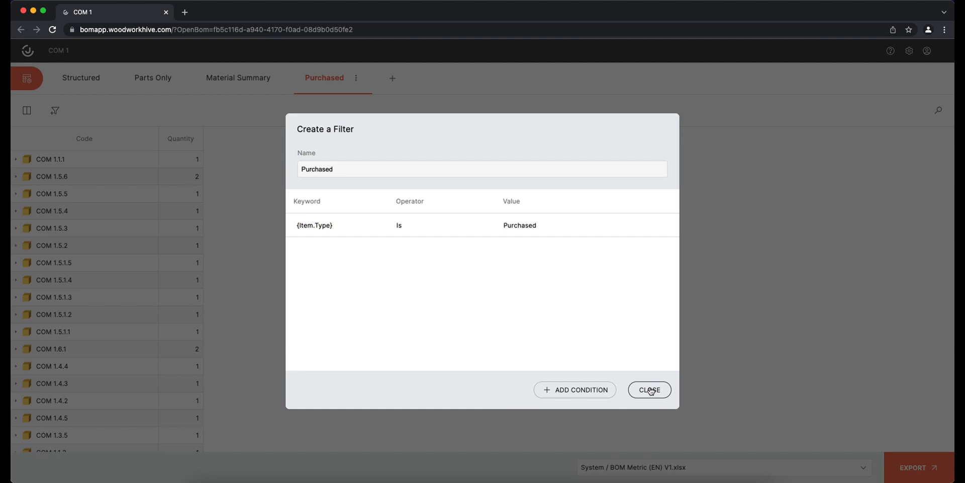
{"action": "left_click", "coordinate": [649, 389]}
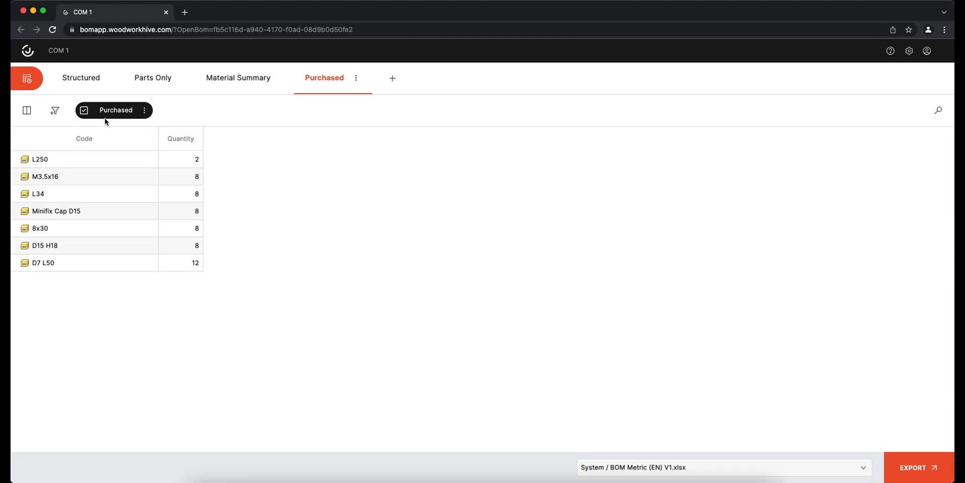
{"action": "mouse_move", "coordinate": [116, 262]}
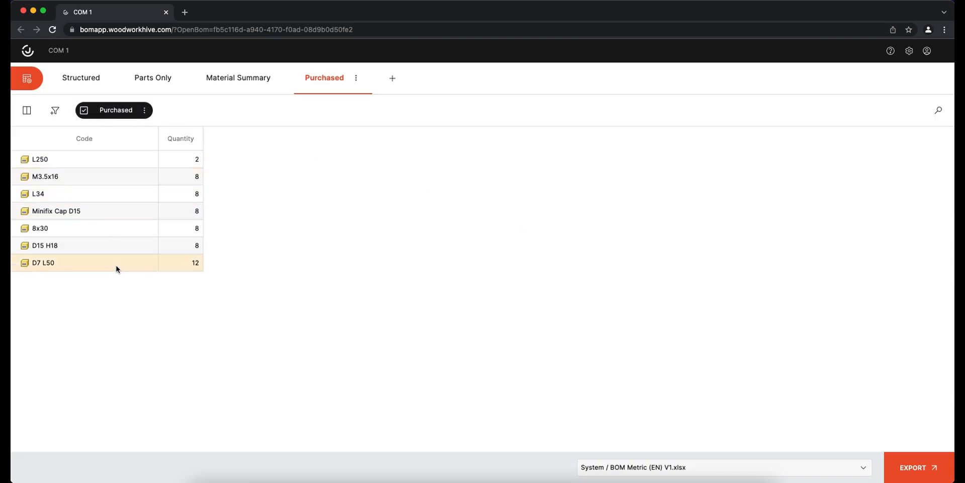
{"action": "mouse_move", "coordinate": [85, 110]}
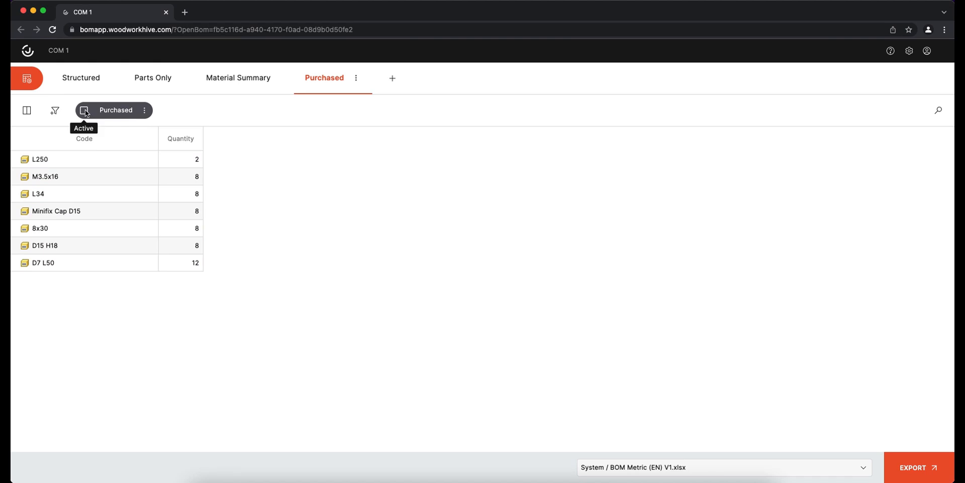
Step: Uncheck the Purchased filter chip to show all parts again
{"action": "left_click", "coordinate": [83, 110]}
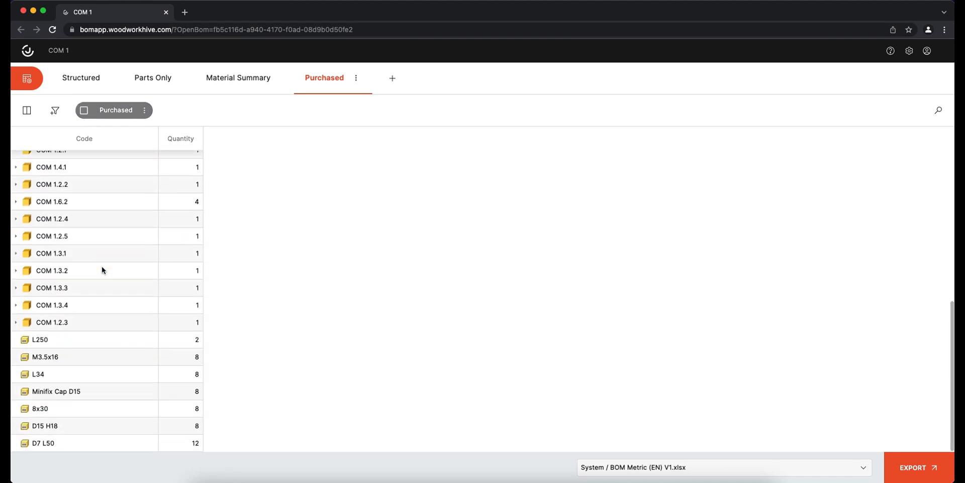